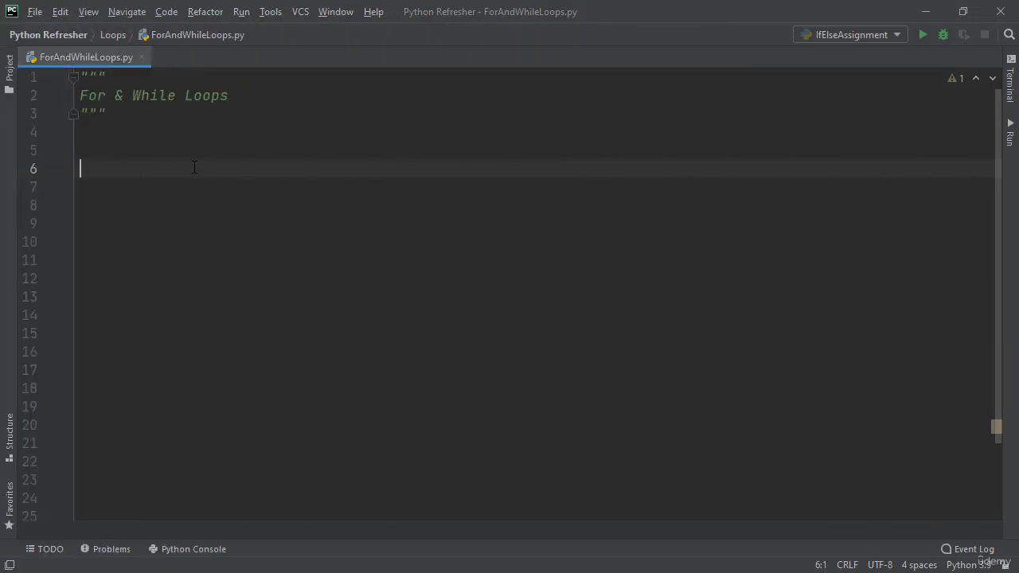
Define my_list = [1, 2, 3, 4, 5] at the top of ForAndWhileLoops.py.
{"action": "type", "text": "my_"}
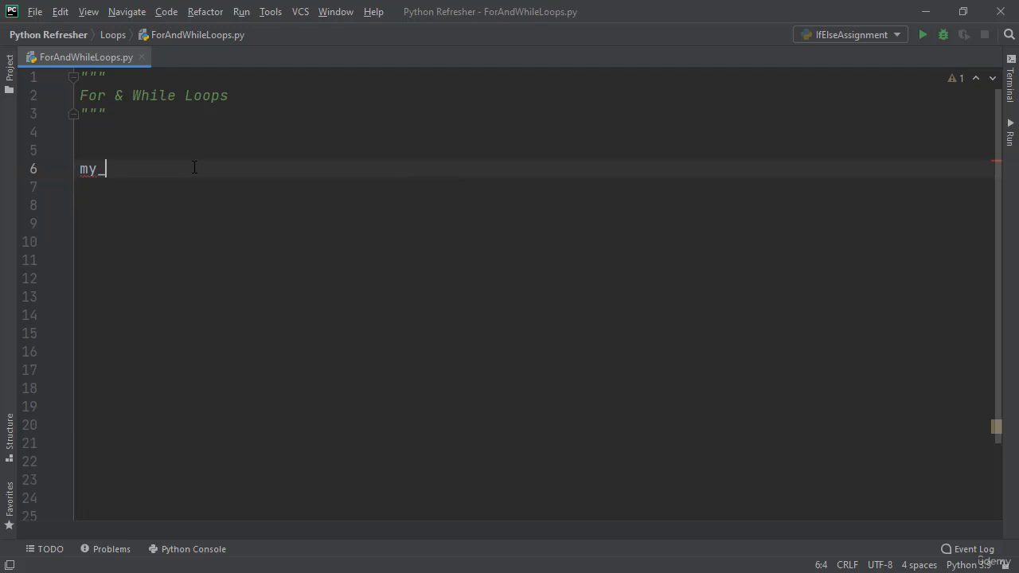
{"action": "type", "text": "list = [1]"}
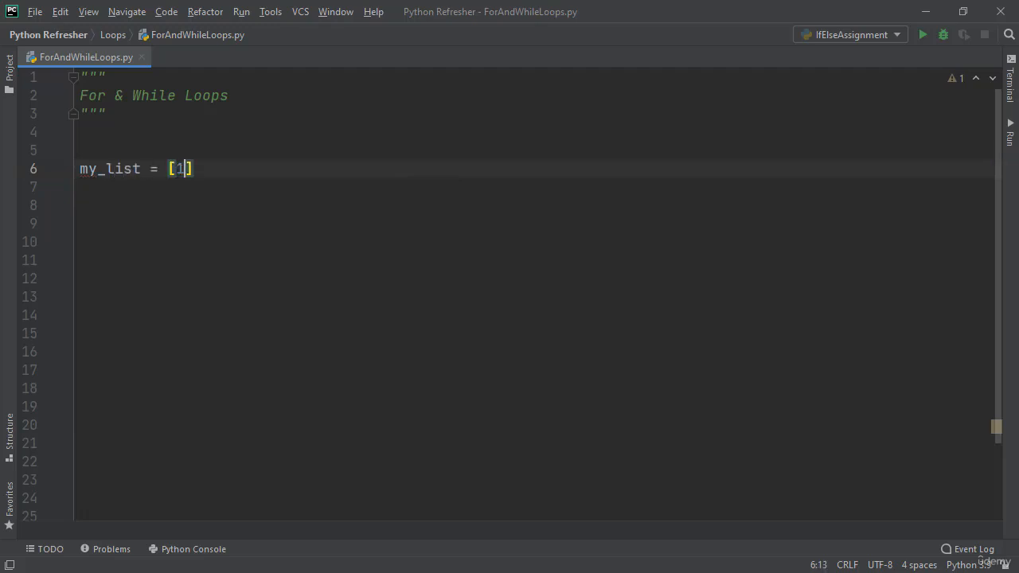
{"action": "type", "text": ", 2, 3"}
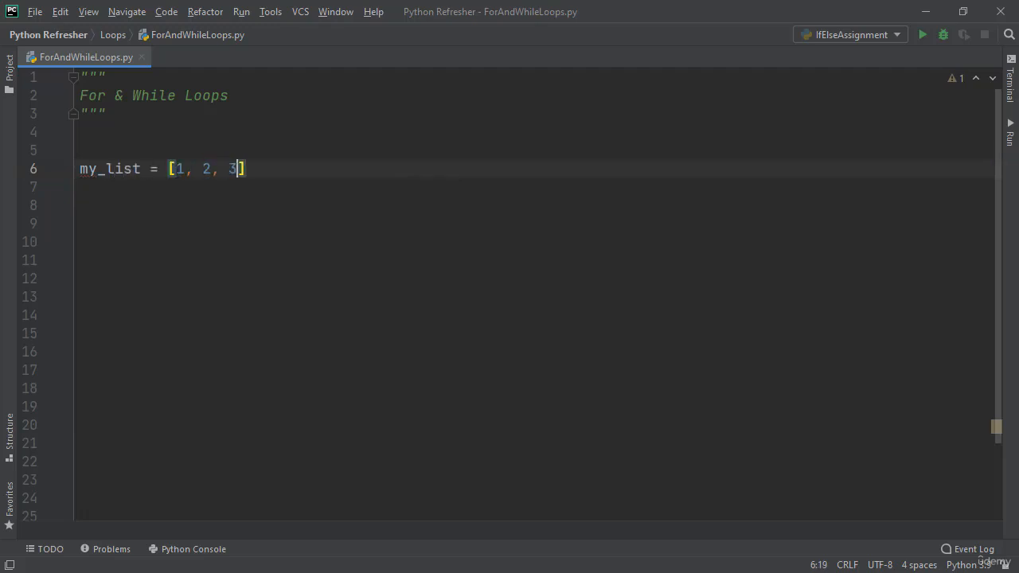
{"action": "type", "text": ", 4, 5"}
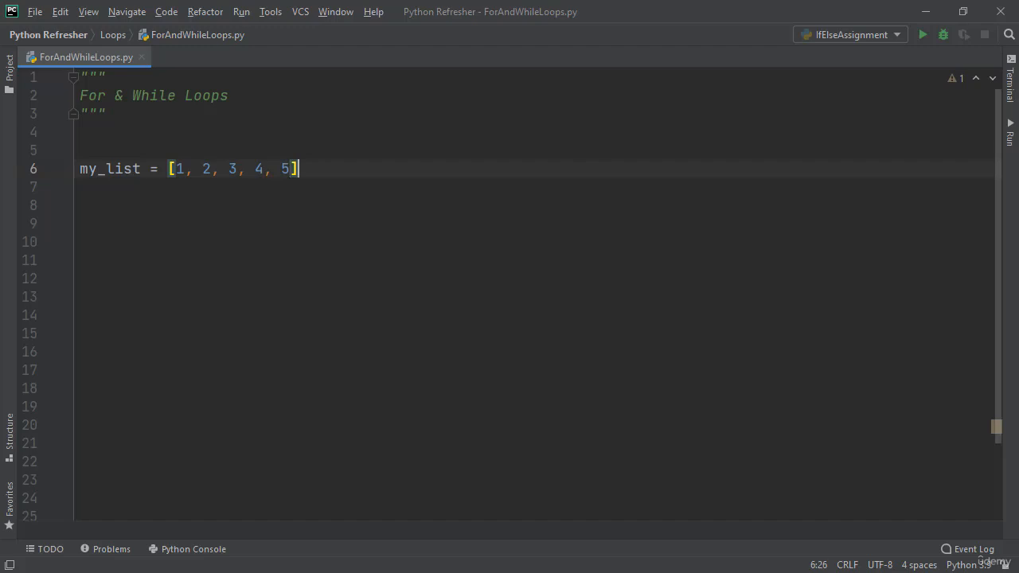
Add print(my_list[0]) on the line below the list as the first index-based print.
{"action": "key", "text": "enter"}
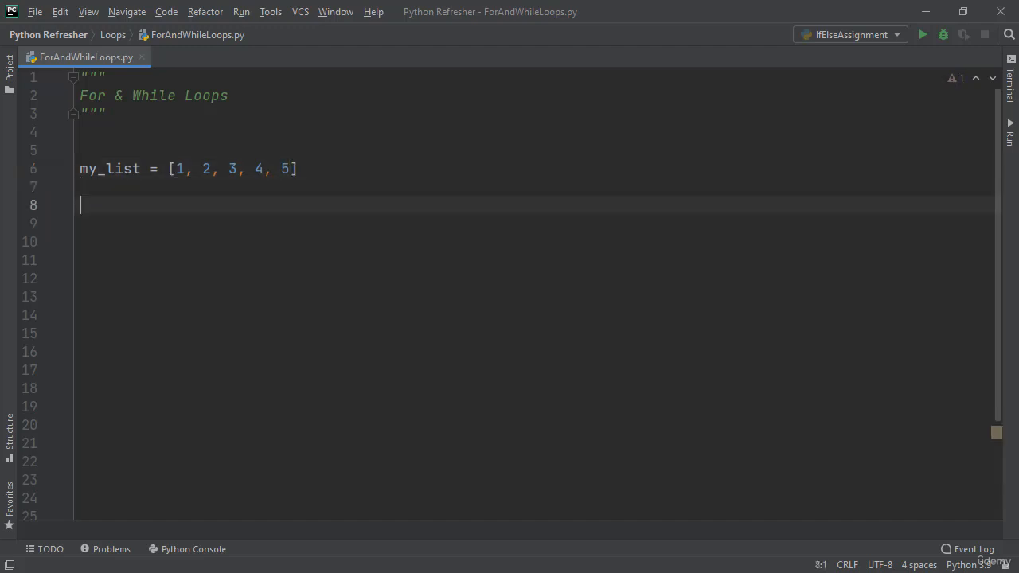
{"action": "type", "text": "p"}
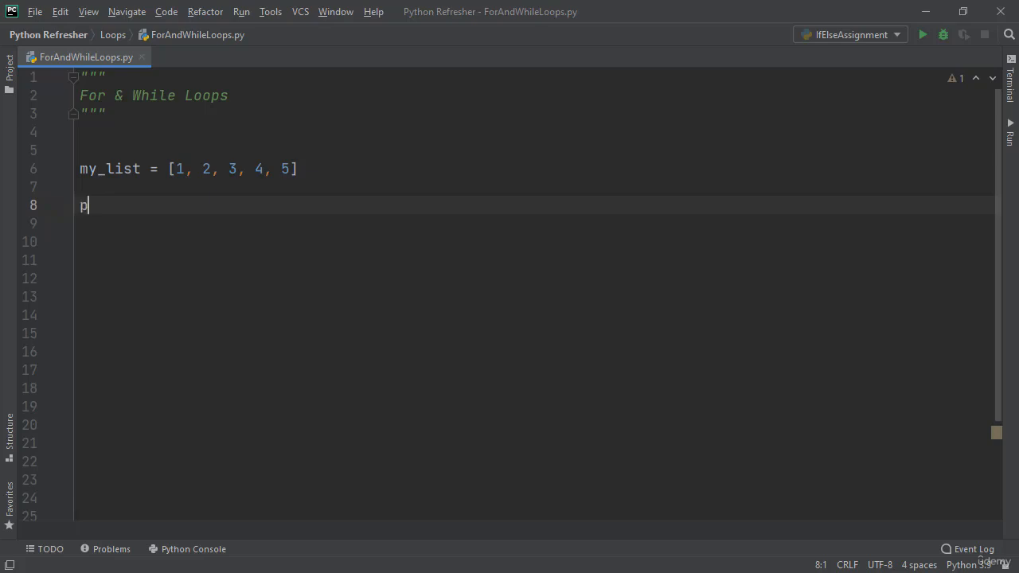
{"action": "type", "text": "rint()"}
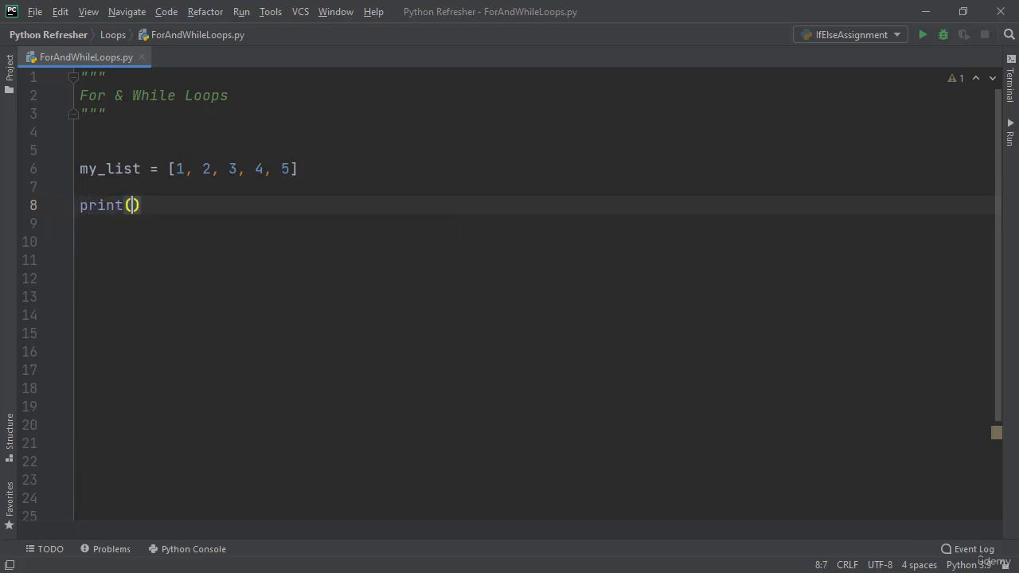
{"action": "type", "text": "my_list[]"}
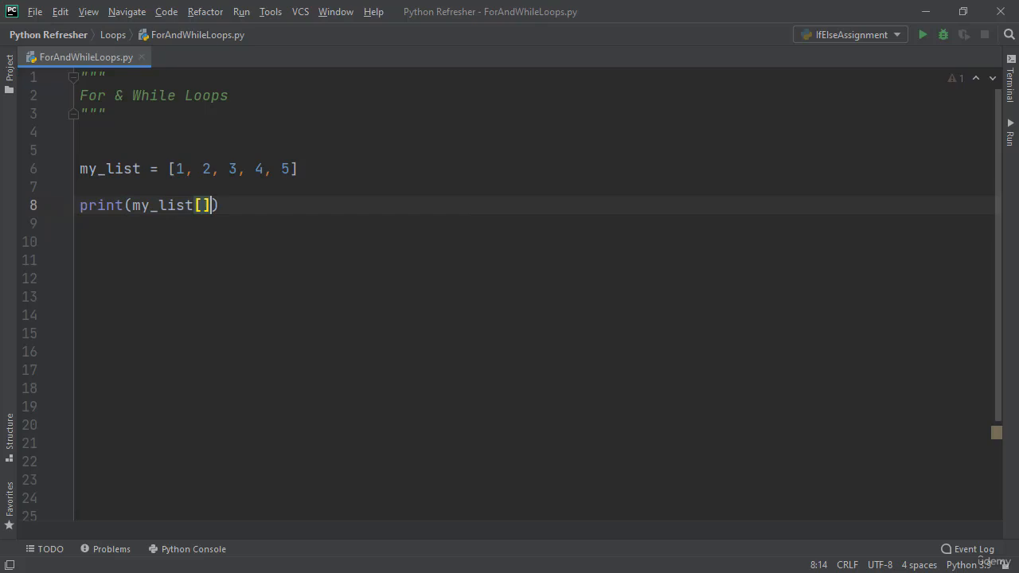
{"action": "type", "text": "0"}
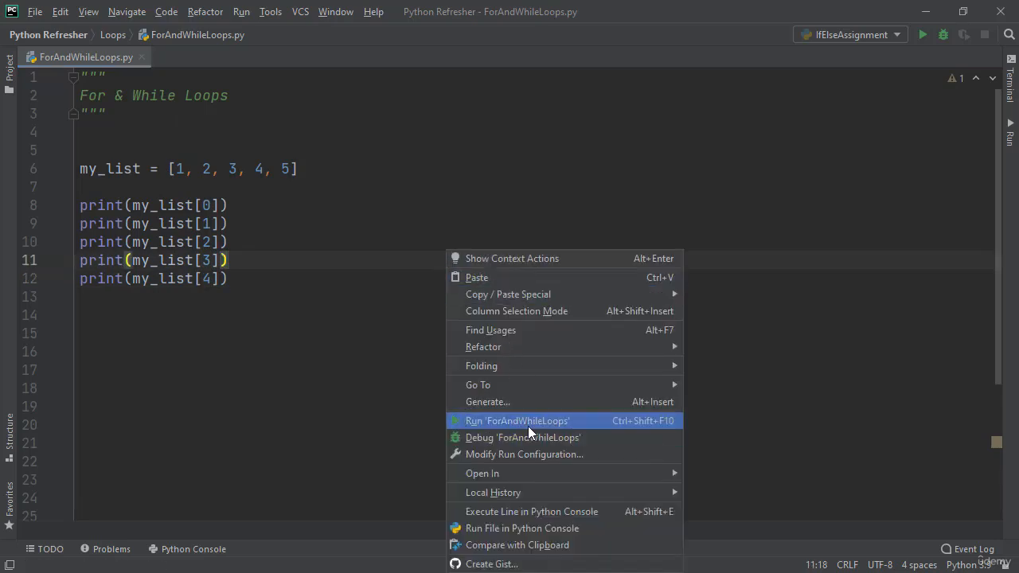
Run ForAndWhileLoops to print 1 through 5, then select the five print lines.
{"action": "left_click", "coordinate": [516, 420]}
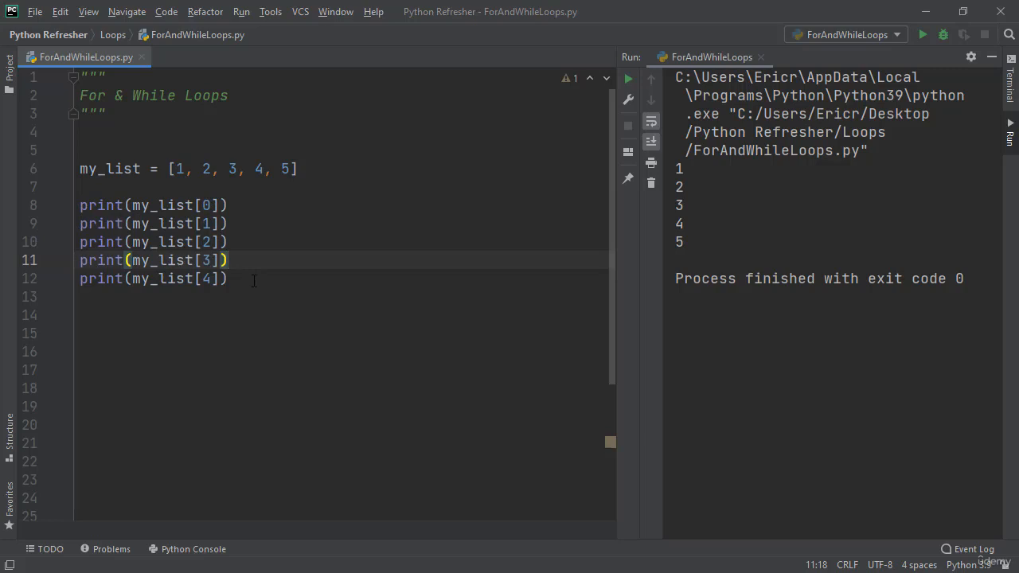
{"action": "left_click_drag", "start_coordinate": [79, 206], "coordinate": [226, 279]}
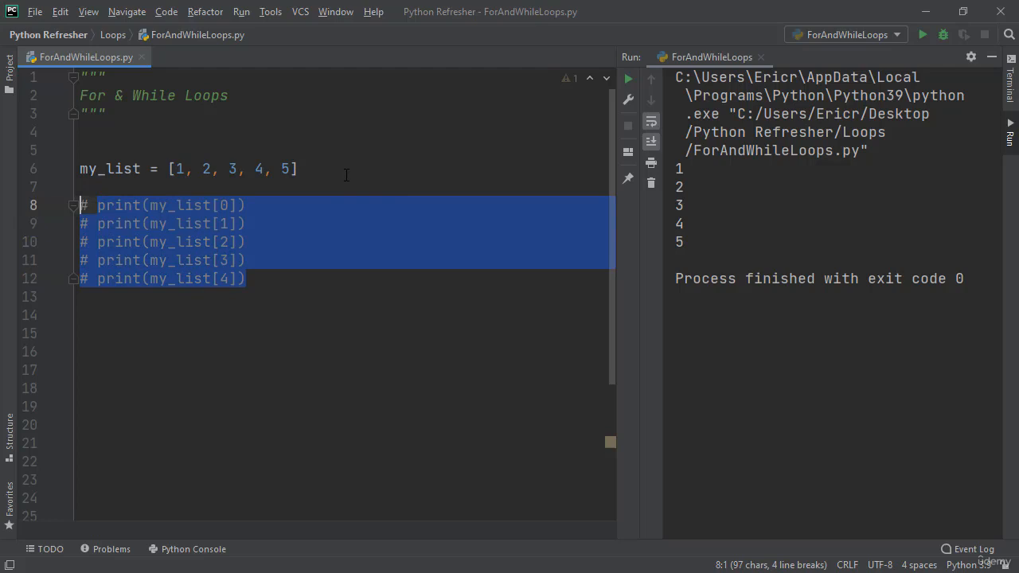
Below the commented prints, write for iterator in my_list: with print(iterator) in its body.
{"action": "left_click", "coordinate": [248, 278]}
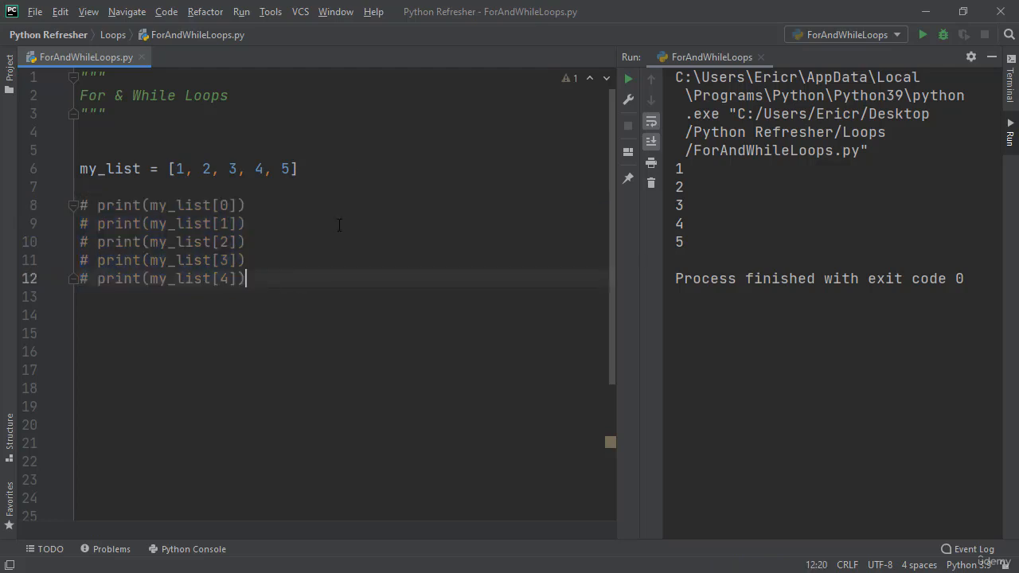
{"action": "key", "text": "enter"}
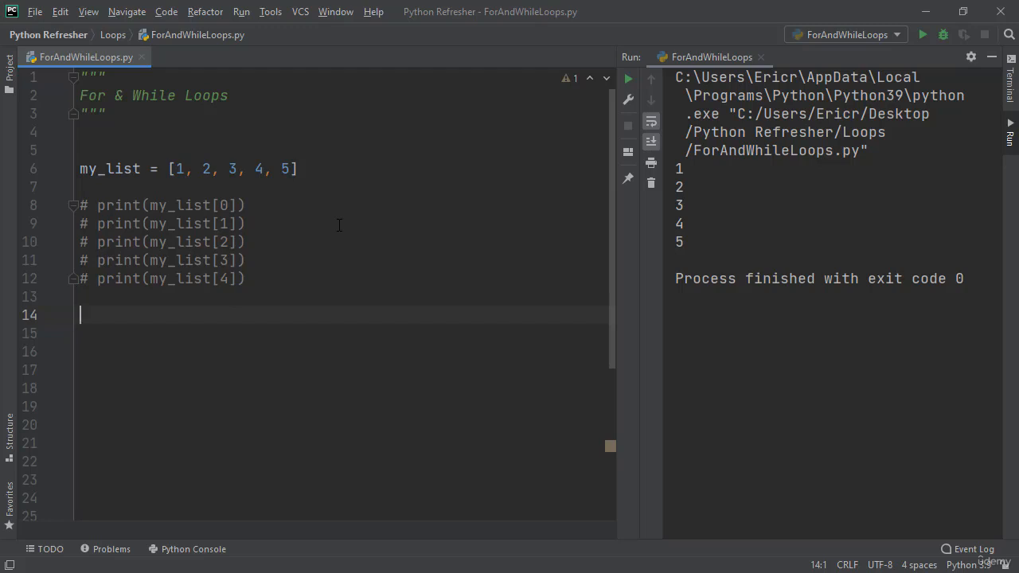
{"action": "type", "text": "for"}
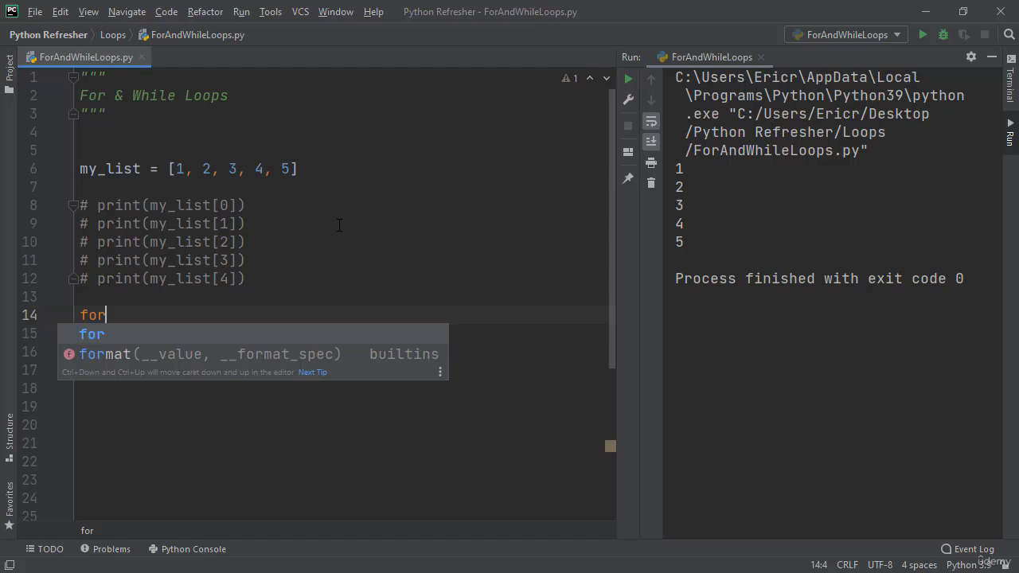
{"action": "type", "text": "iterator in"}
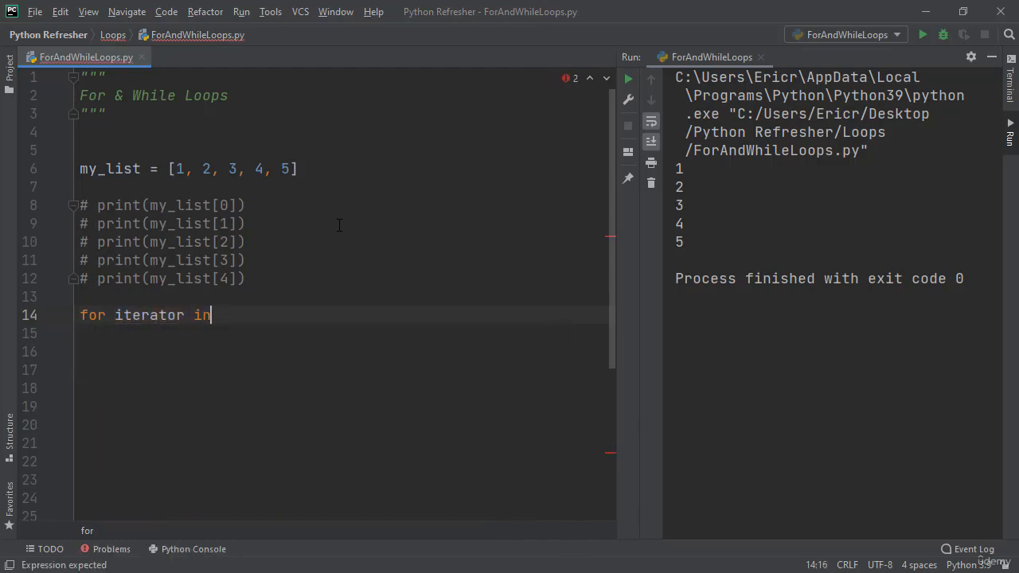
{"action": "type", "text": "my_list:"}
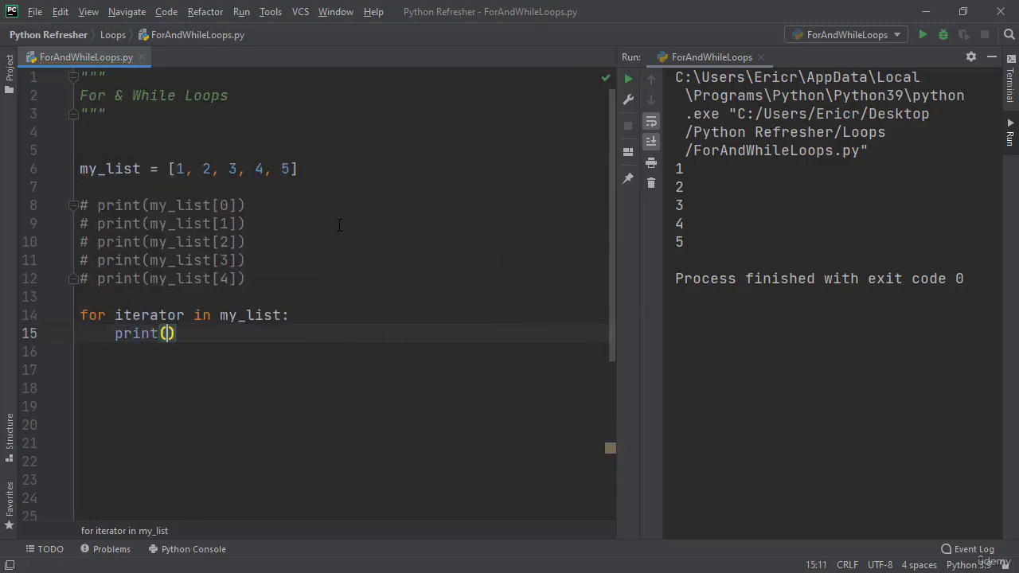
{"action": "type", "text": "iterator"}
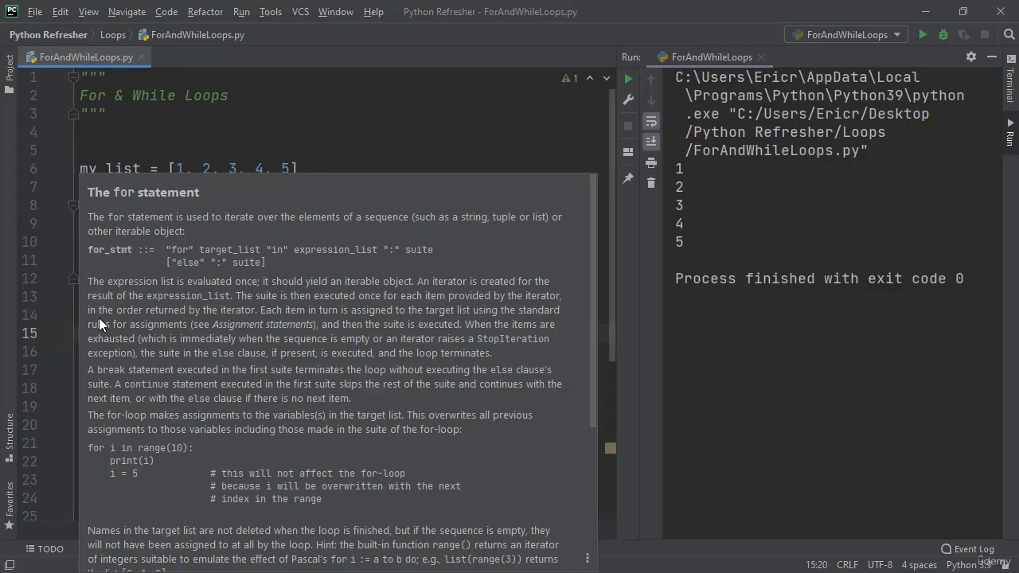
{"action": "mouse_move", "coordinate": [90, 455]}
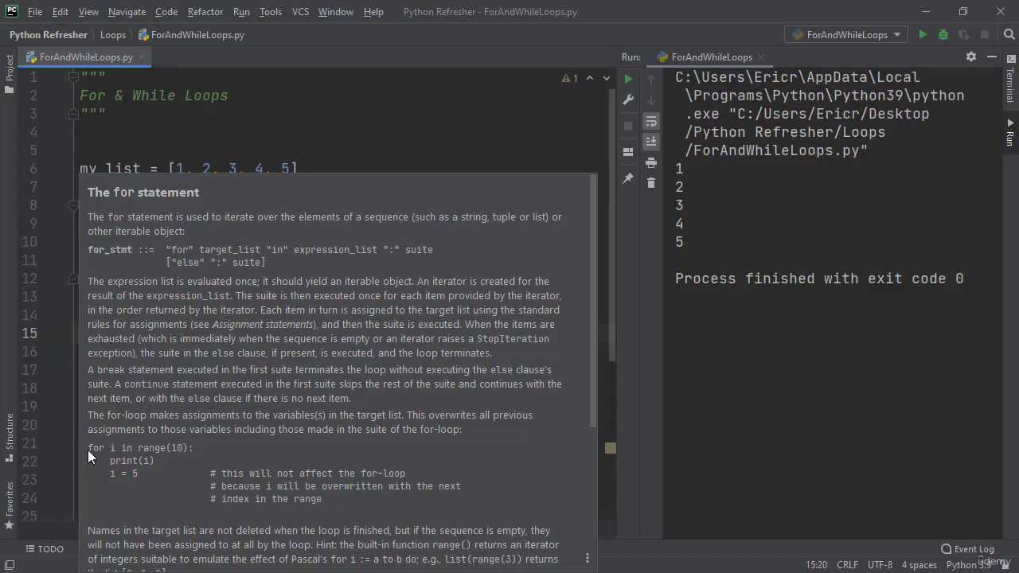
{"action": "mouse_move", "coordinate": [177, 456]}
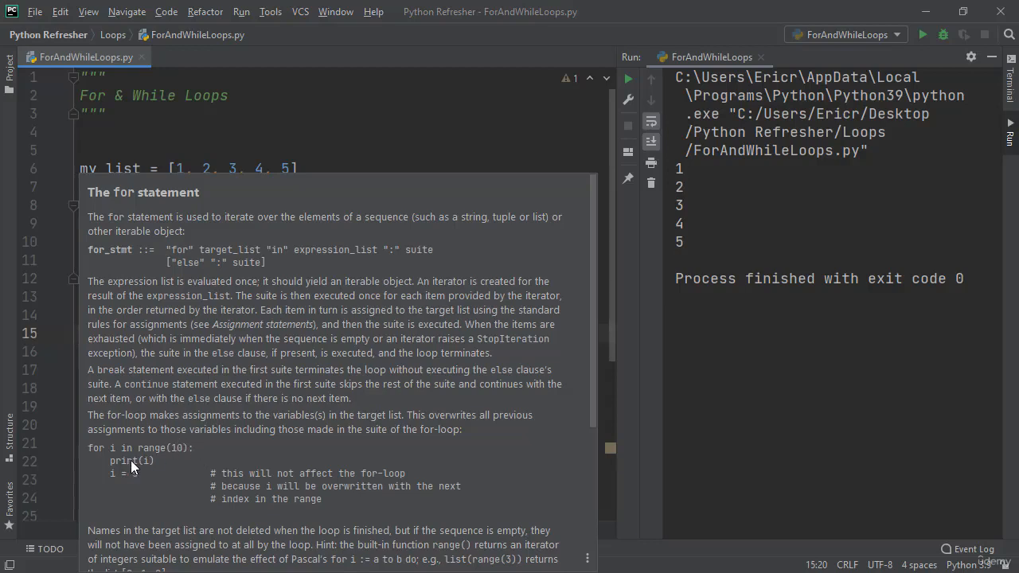
{"action": "type", "text": "5"}
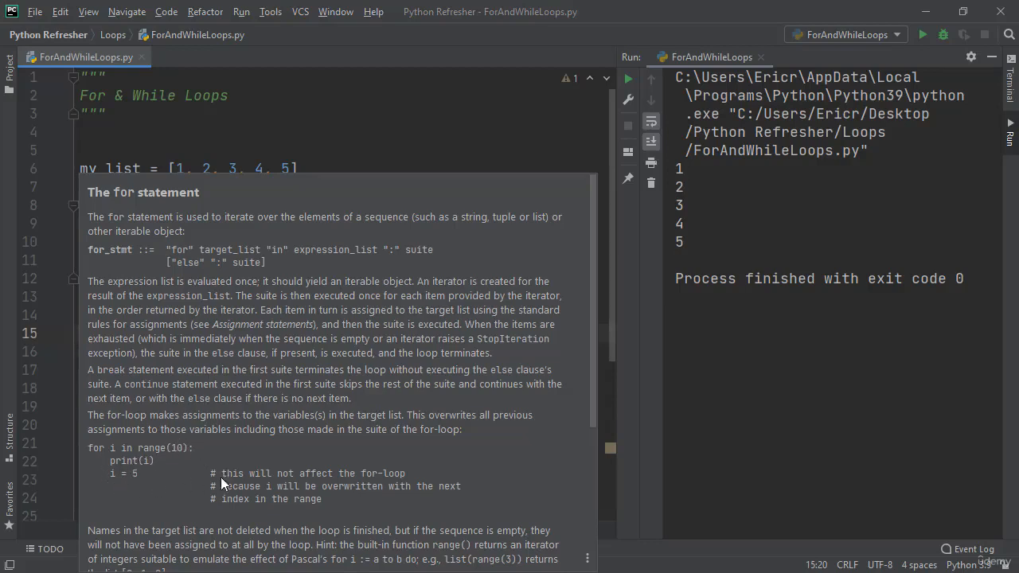
{"action": "mouse_move", "coordinate": [366, 449]}
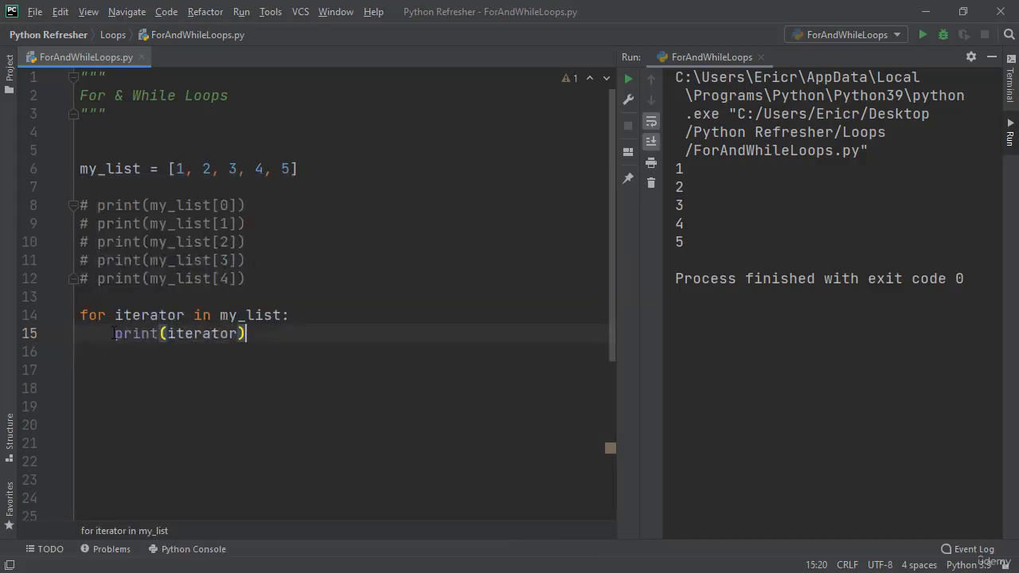
Rename the loop variable iterator to x in both the for header and the print call.
{"action": "double_click", "coordinate": [148, 315]}
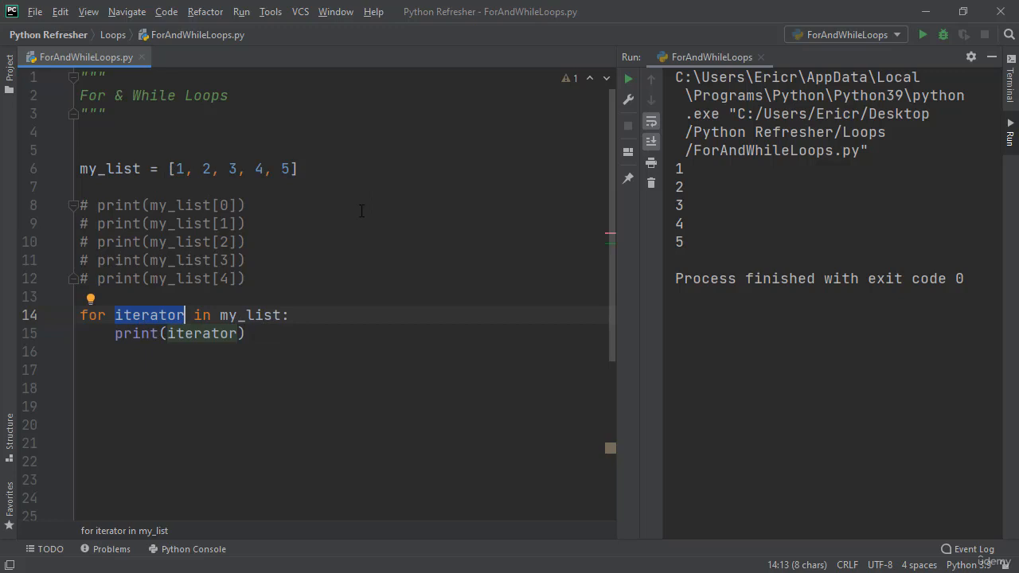
{"action": "left_click", "coordinate": [247, 334]}
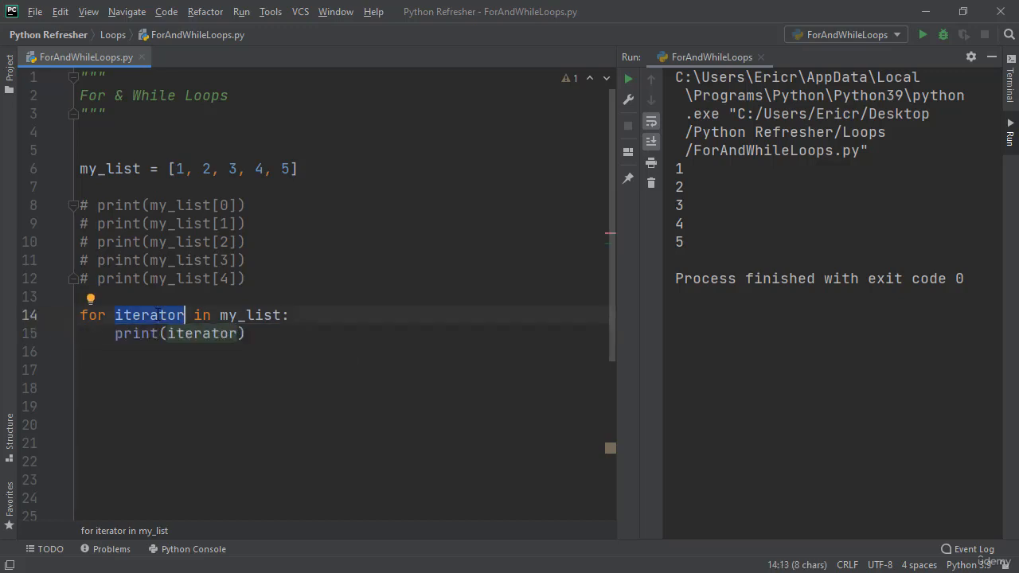
{"action": "type", "text": "x)"}
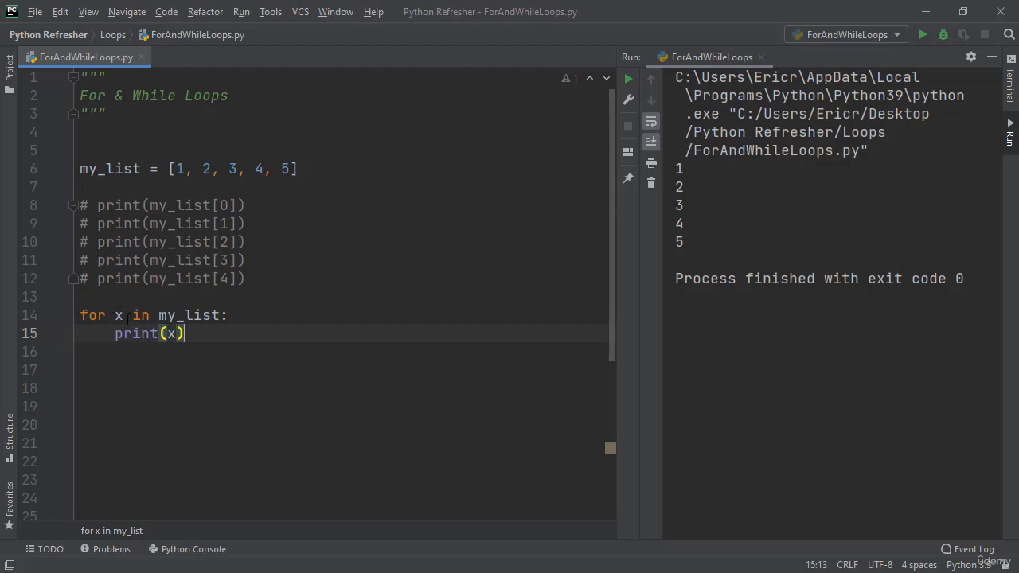
{"action": "mouse_move", "coordinate": [261, 366]}
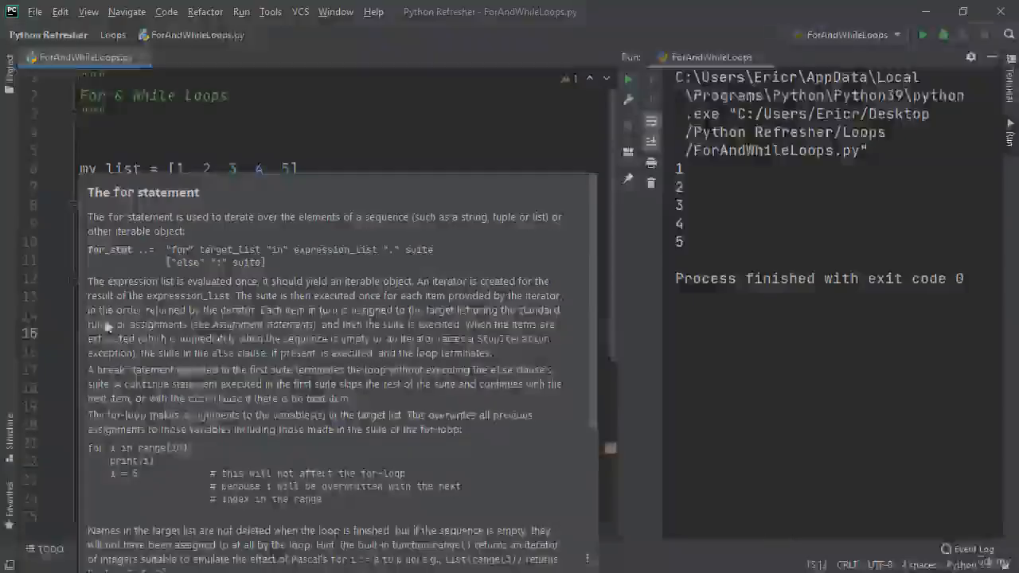
Change the for loop to iterate over range(3, 6) instead of my_list.
{"action": "double_click", "coordinate": [163, 447]}
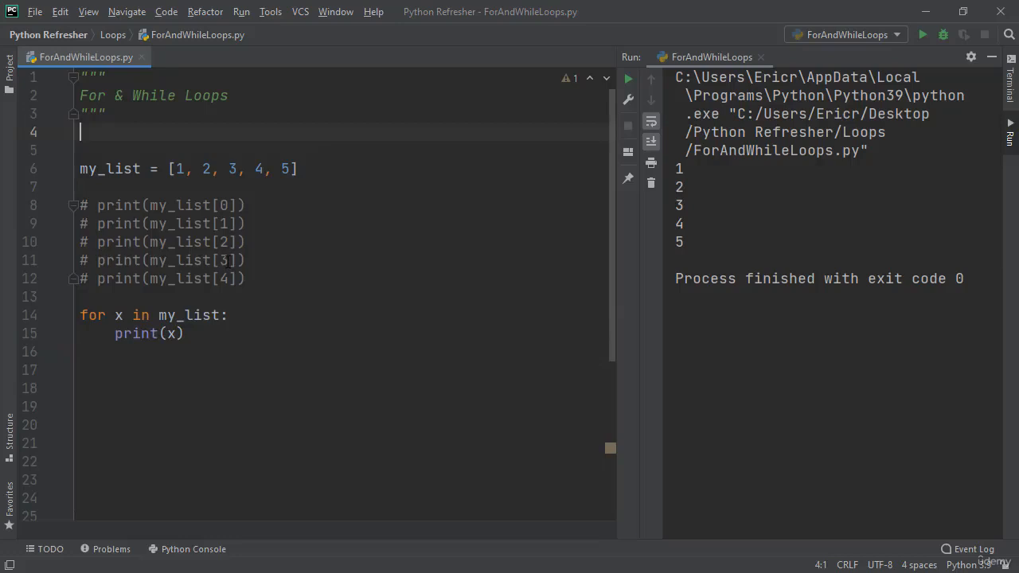
{"action": "type", "text": "range()"}
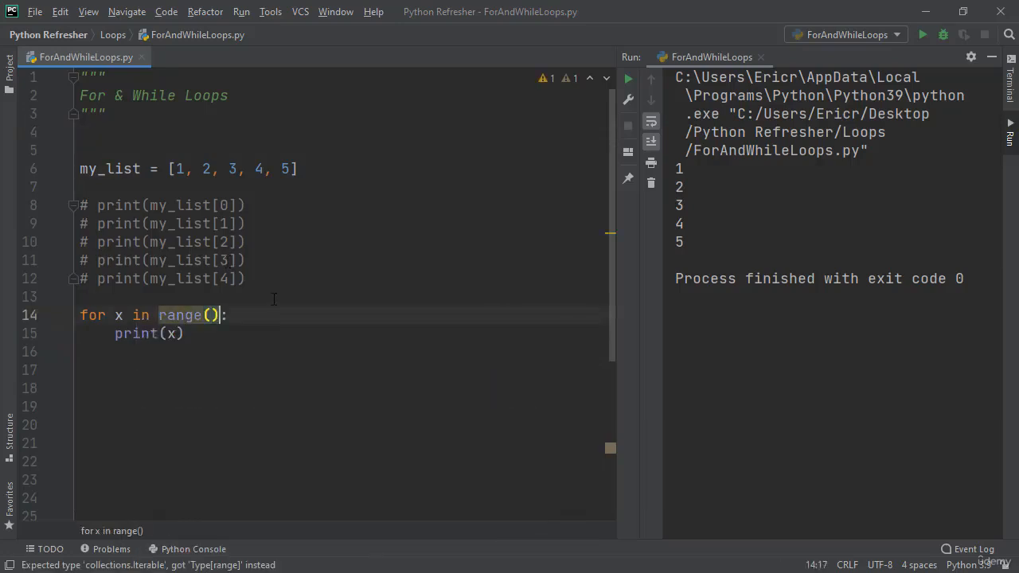
{"action": "type", "text": "3,"}
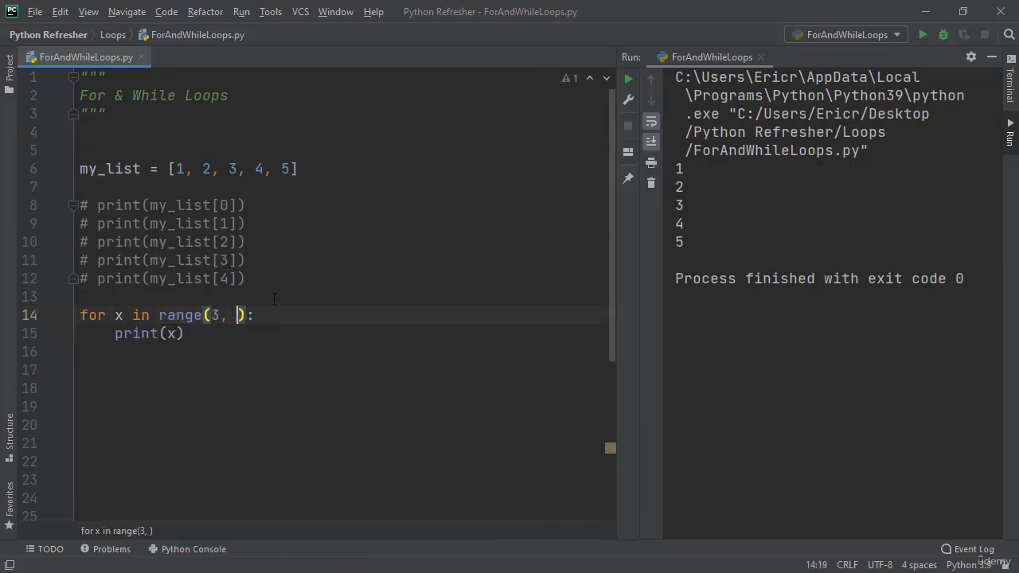
{"action": "type", "text": "6"}
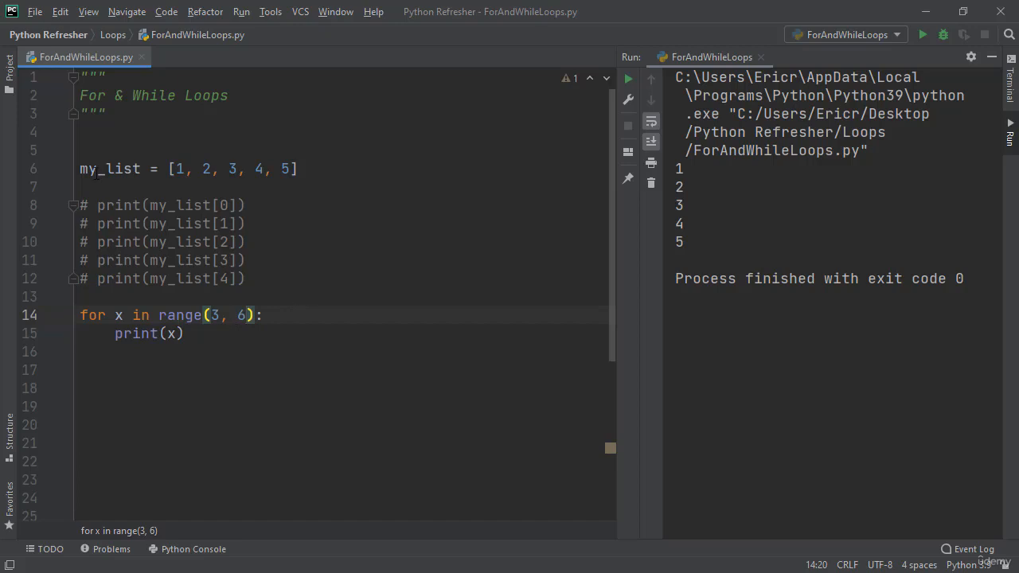
{"action": "mouse_move", "coordinate": [628, 80]}
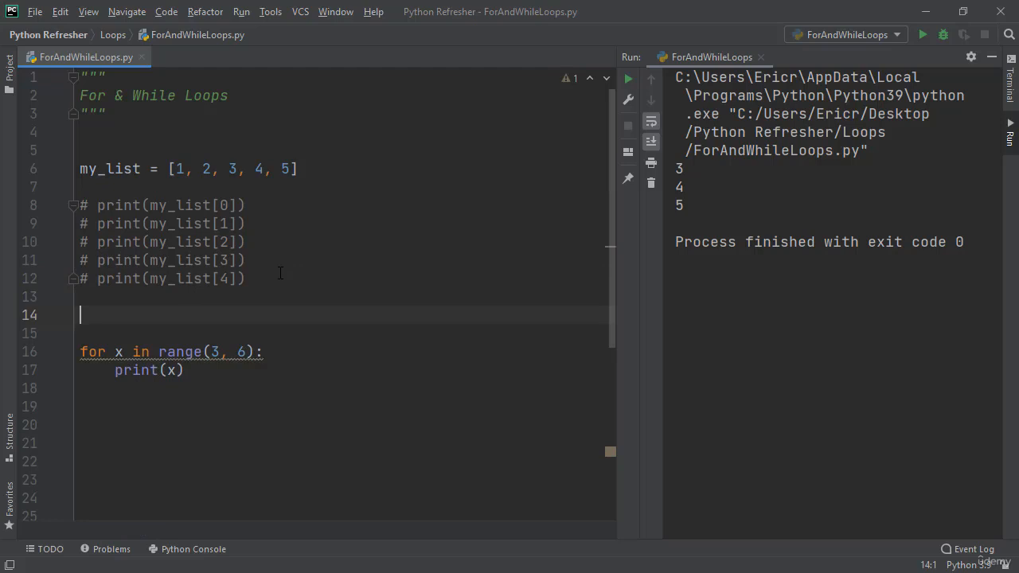
{"action": "mouse_move", "coordinate": [277, 246]}
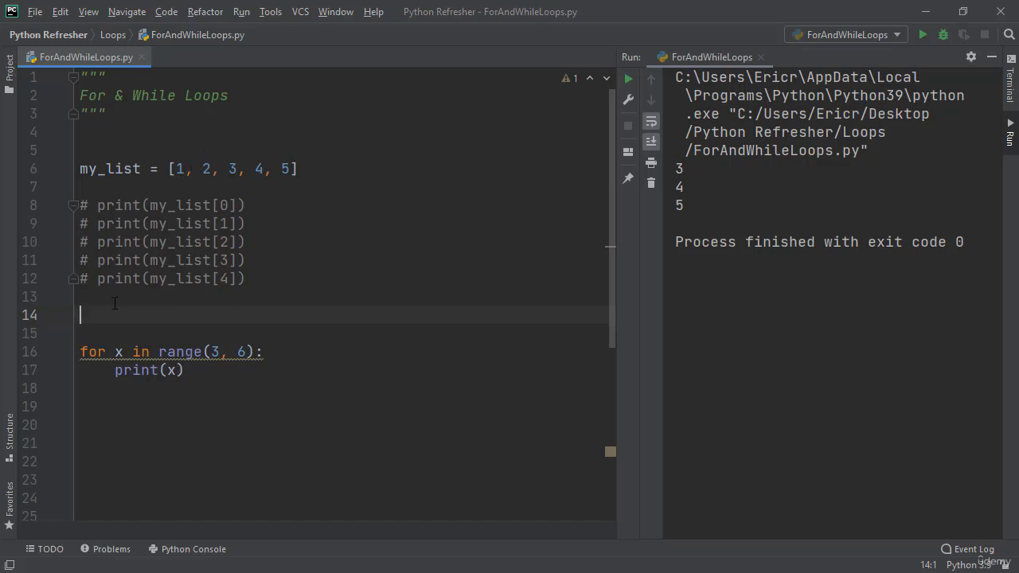
Add sum_of_for_loop = 0 and accumulate sum_of_for_loop += x while looping over my_list.
{"action": "type", "text": "sum_of_fo"}
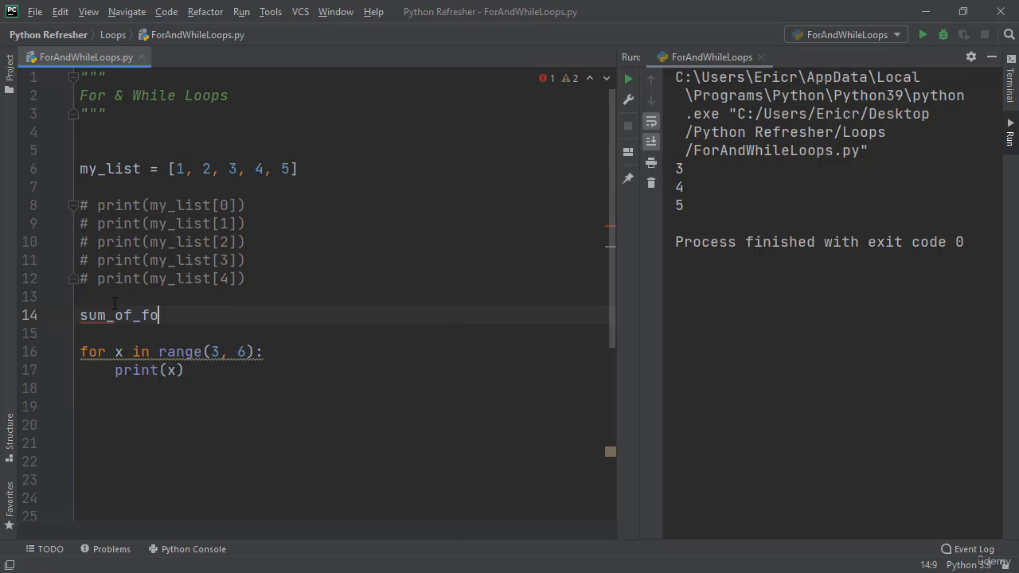
{"action": "type", "text": "r_loop"}
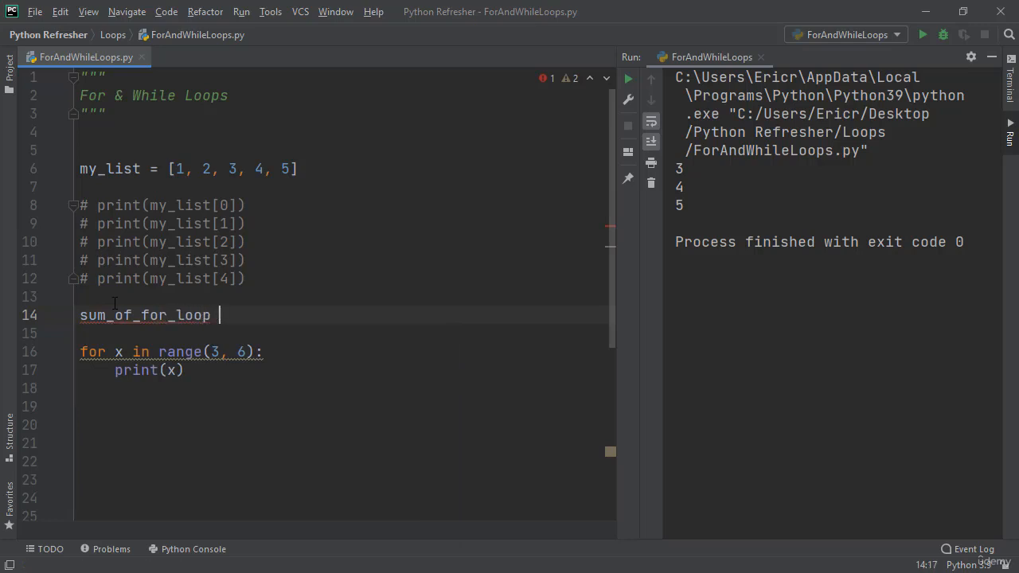
{"action": "type", "text": "= 0"}
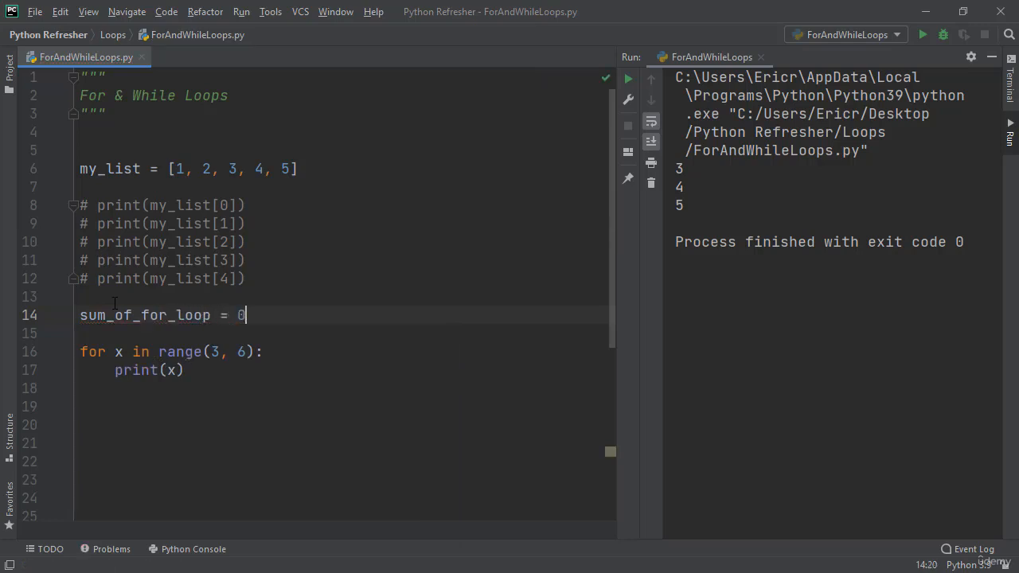
{"action": "left_click_drag", "start_coordinate": [159, 352], "coordinate": [258, 352]}
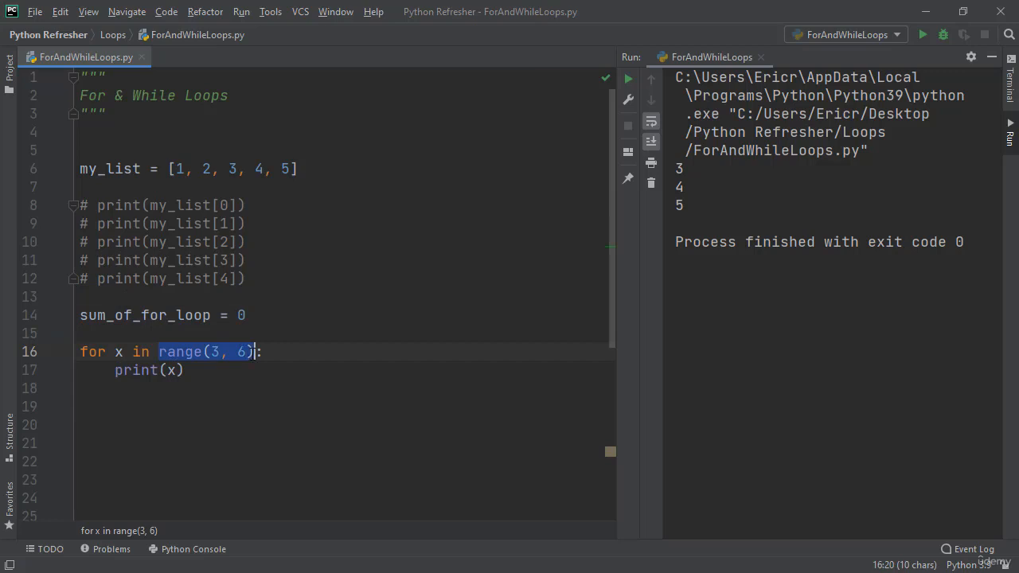
{"action": "type", "text": "my_list:"}
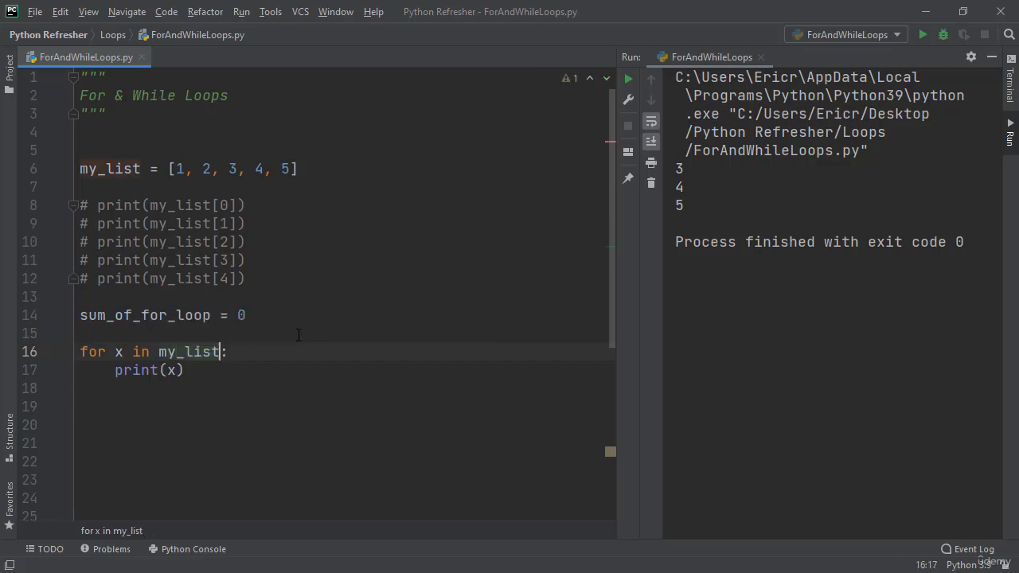
{"action": "key", "text": "enter"}
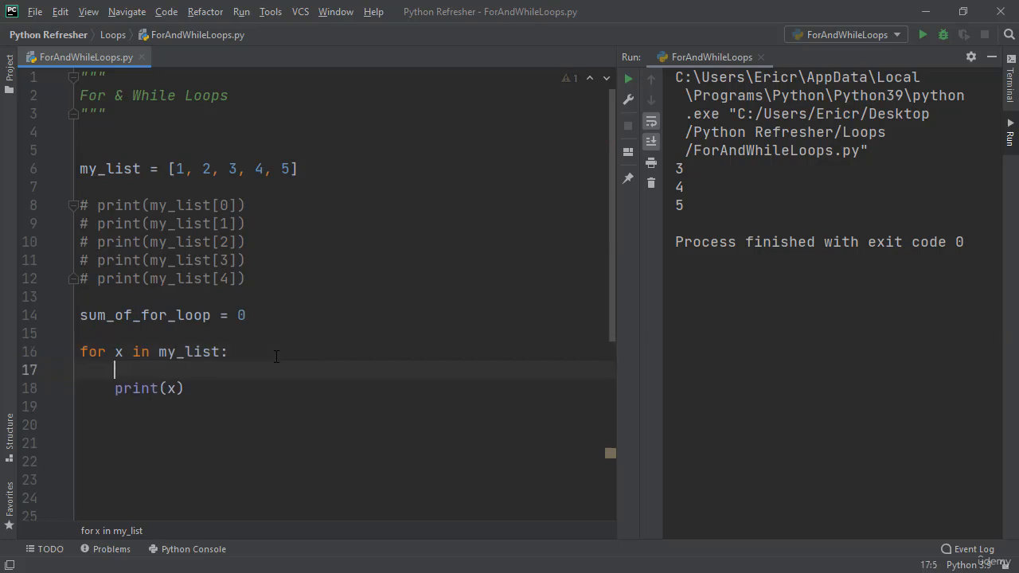
{"action": "type", "text": "sum_of_for_loop"}
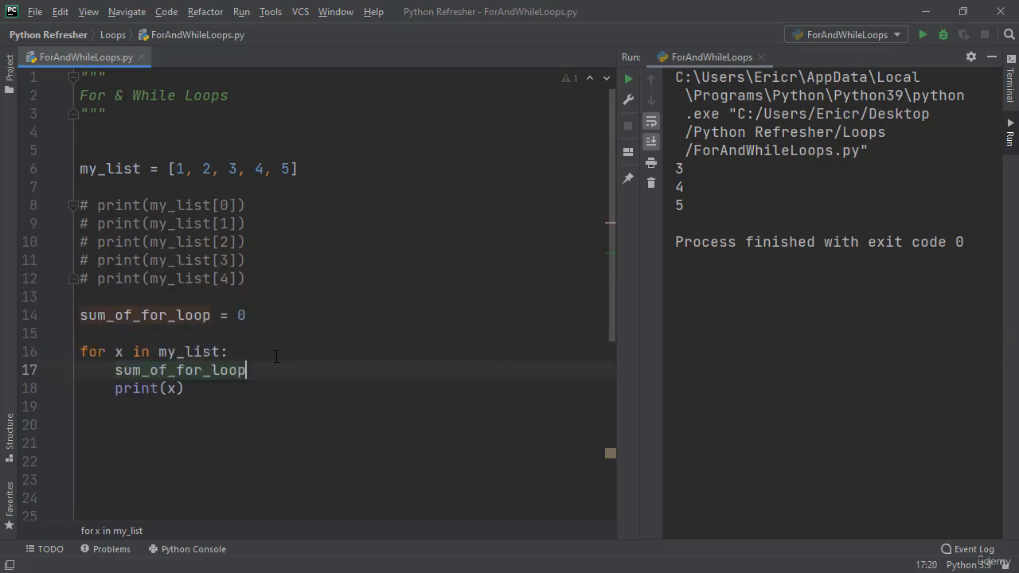
{"action": "type", "text": "+= x"}
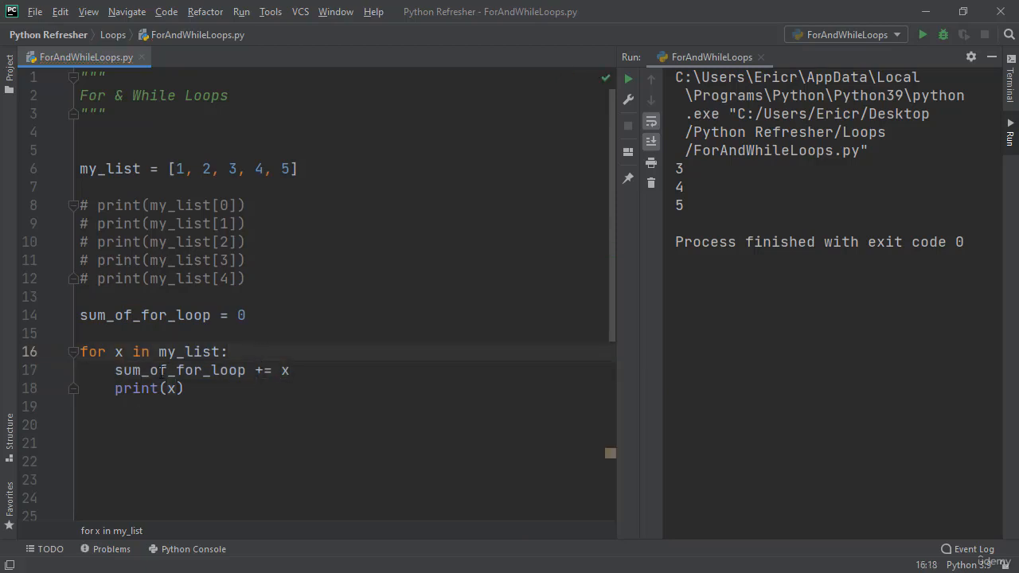
Replace the loop's print with print(sum_of_for_loop) after it, run to get 15, and select the code for removal.
{"action": "left_click", "coordinate": [227, 352]}
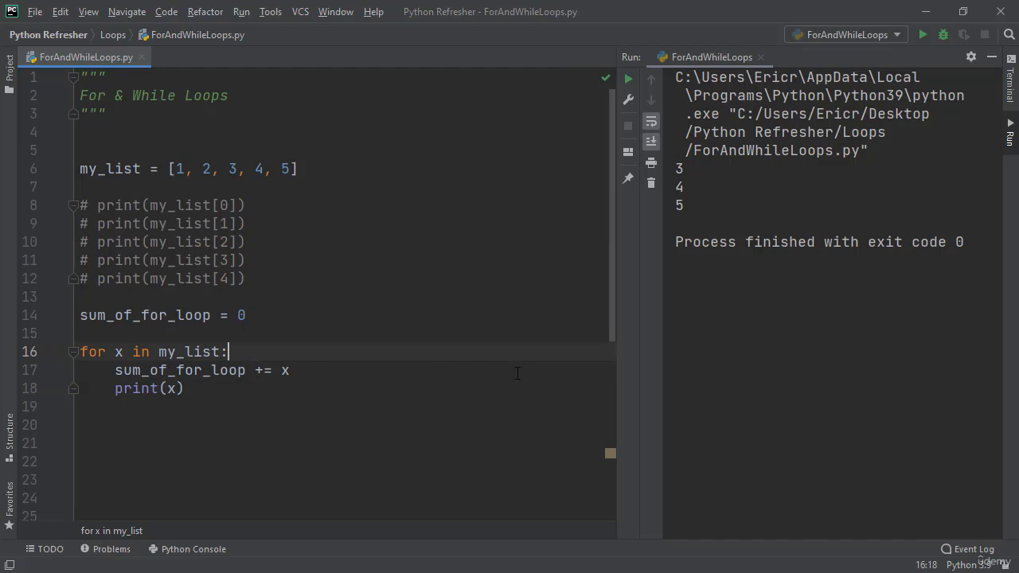
{"action": "mouse_move", "coordinate": [579, 381]}
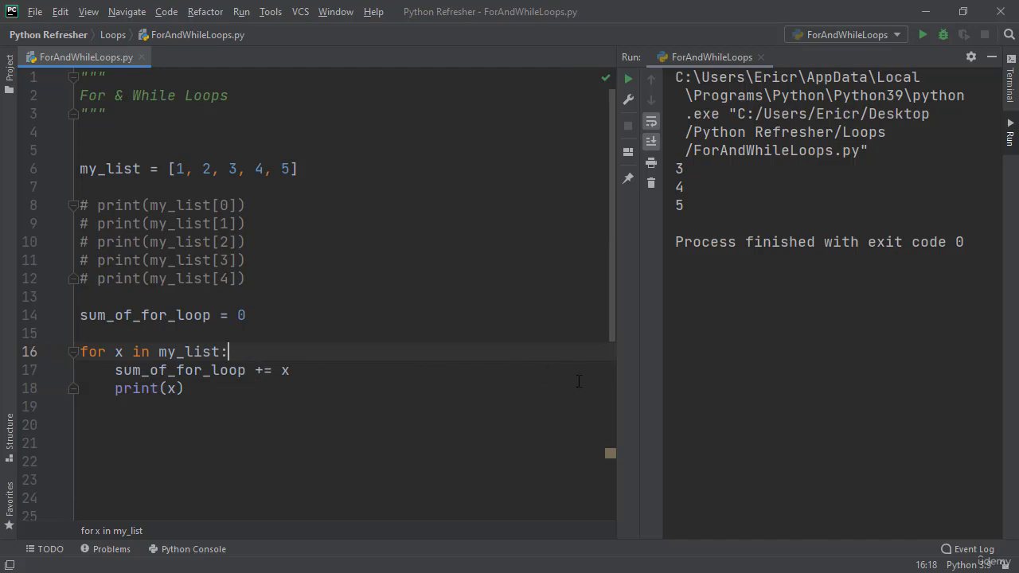
{"action": "mouse_move", "coordinate": [548, 384]}
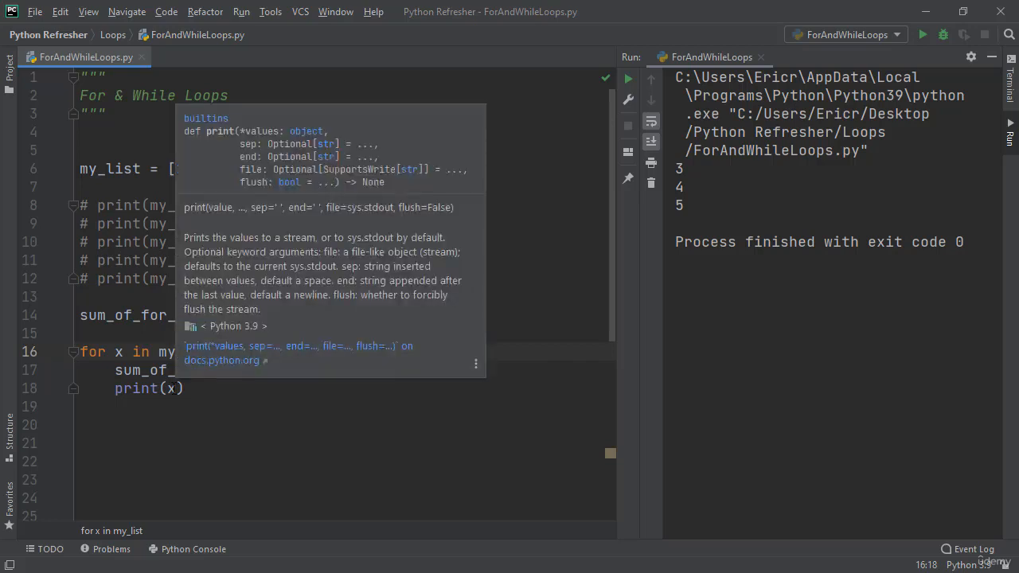
{"action": "type", "text": "s"}
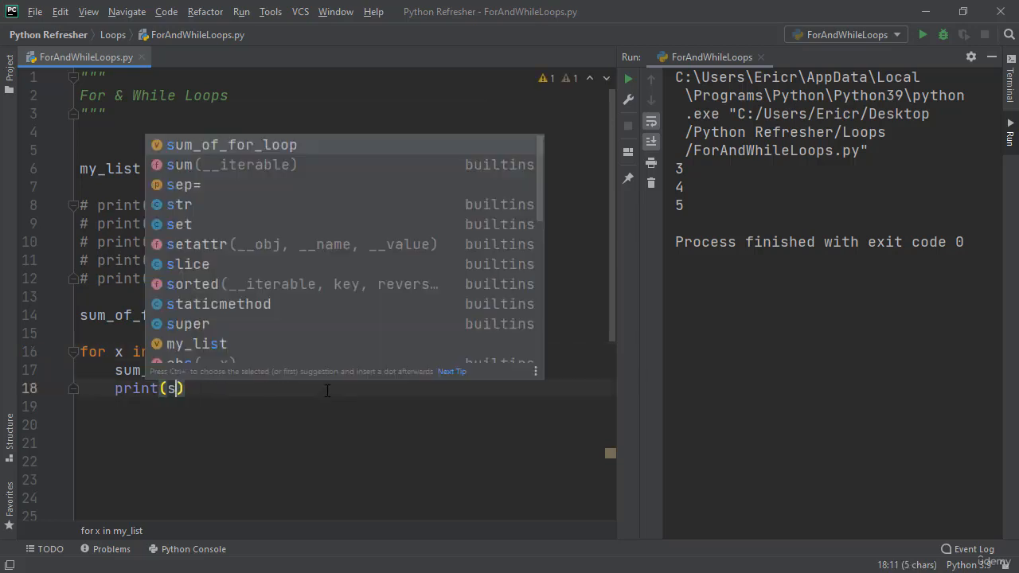
{"action": "type", "text": "um_of_for_loop"}
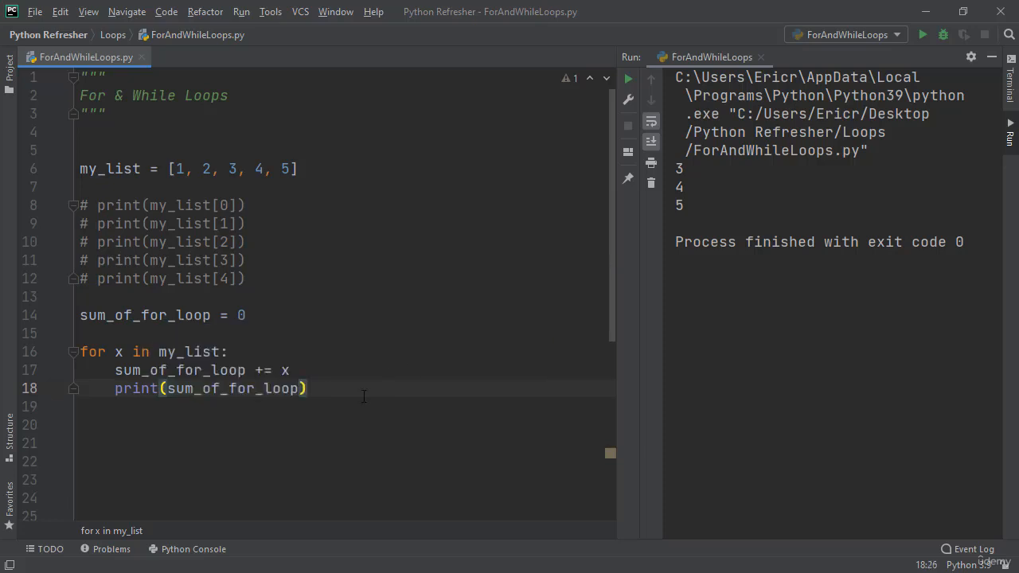
{"action": "triple_click", "coordinate": [210, 389]}
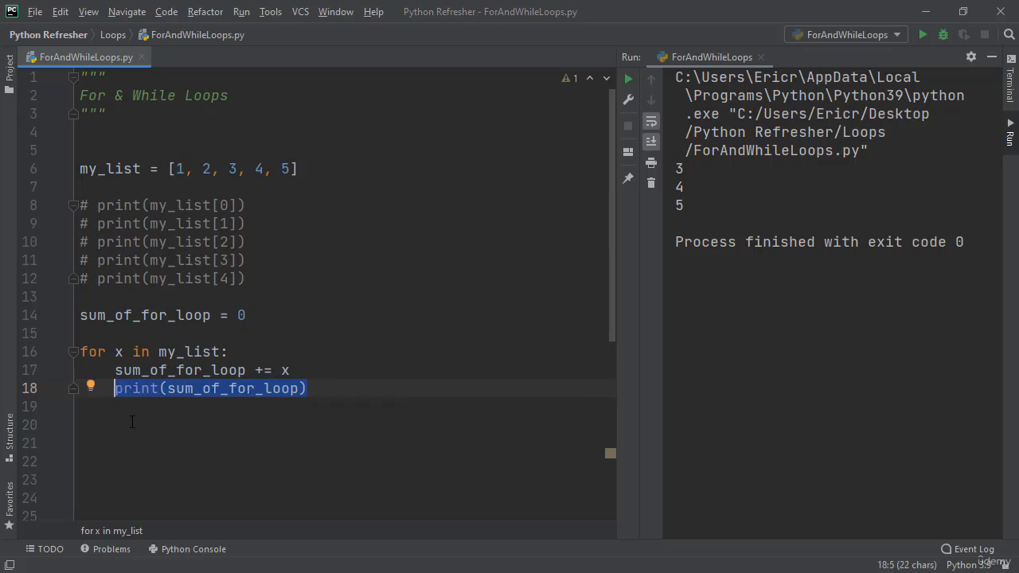
{"action": "key", "text": "Delete"}
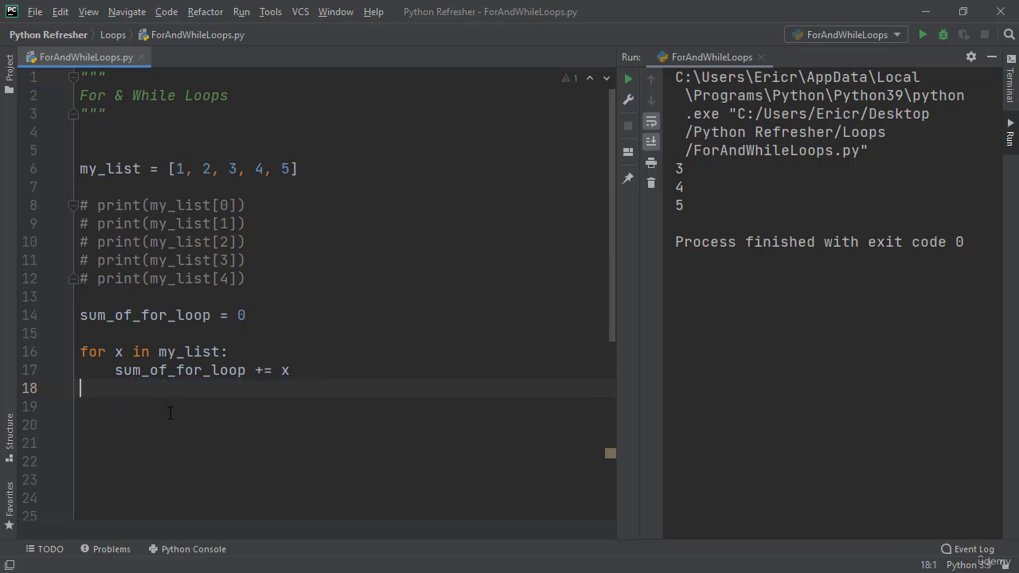
{"action": "type", "text": "print(sum_of_for_loop)"}
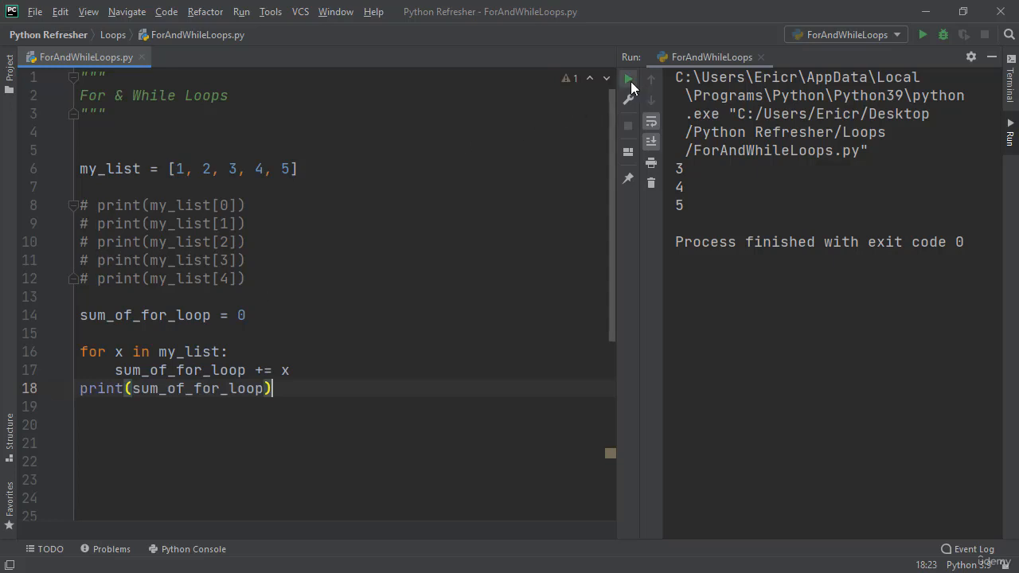
{"action": "left_click", "coordinate": [628, 78]}
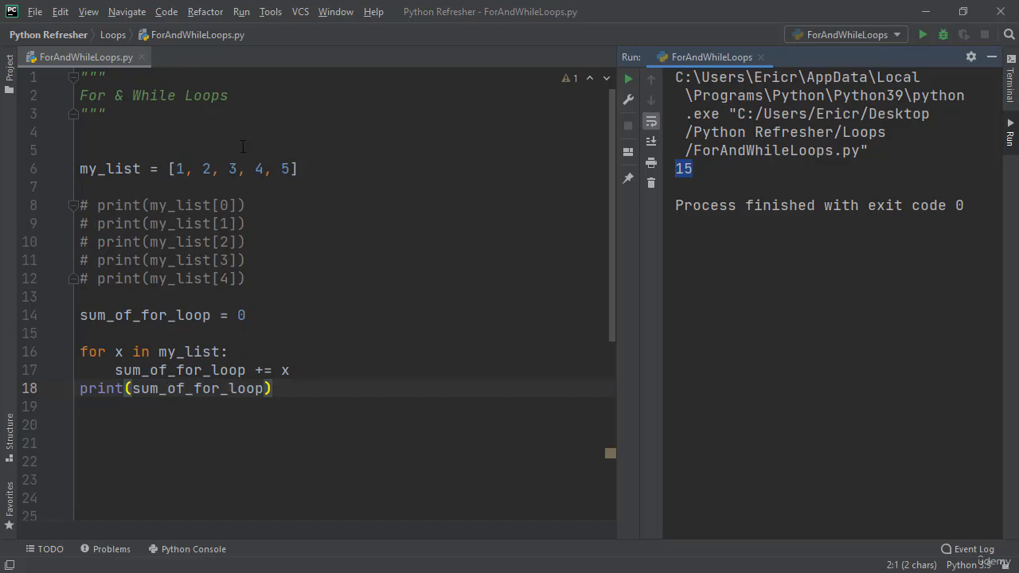
{"action": "mouse_move", "coordinate": [205, 223]}
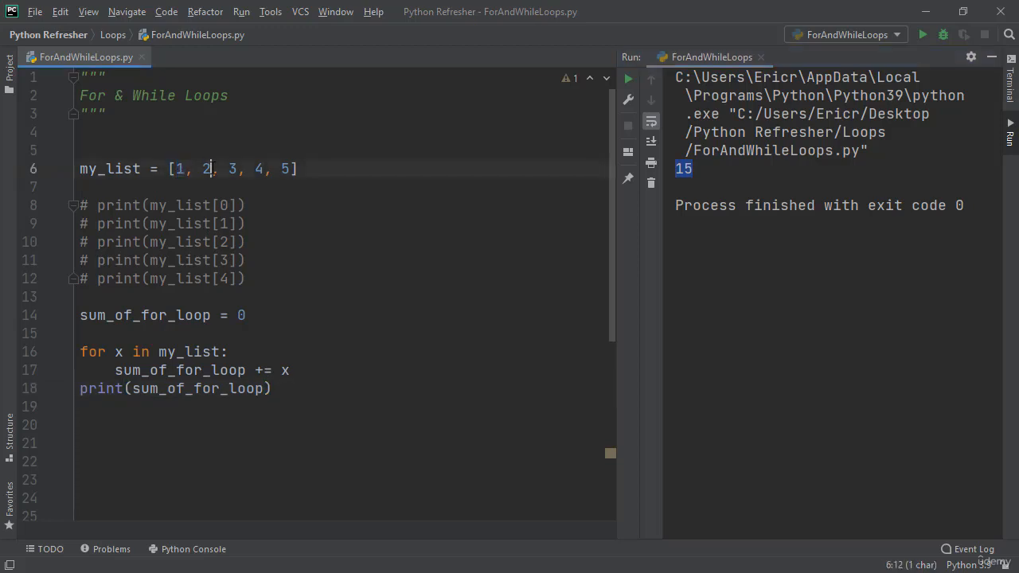
{"action": "double_click", "coordinate": [207, 168]}
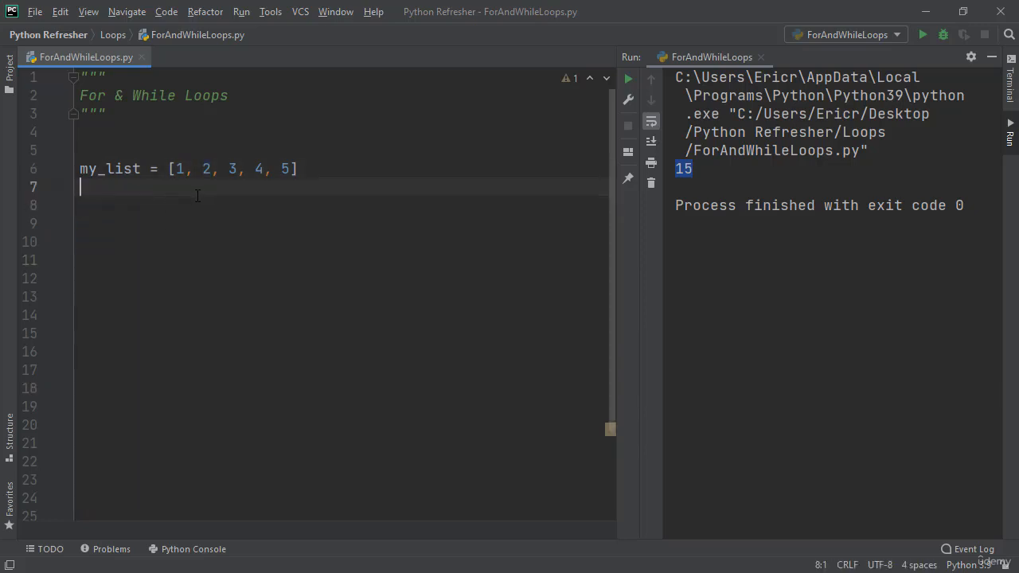
Replace my_list's numbers with "Monday", "Tuesday", "Wednesday", "Thursday".
{"action": "left_click_drag", "start_coordinate": [174, 168], "coordinate": [293, 168]}
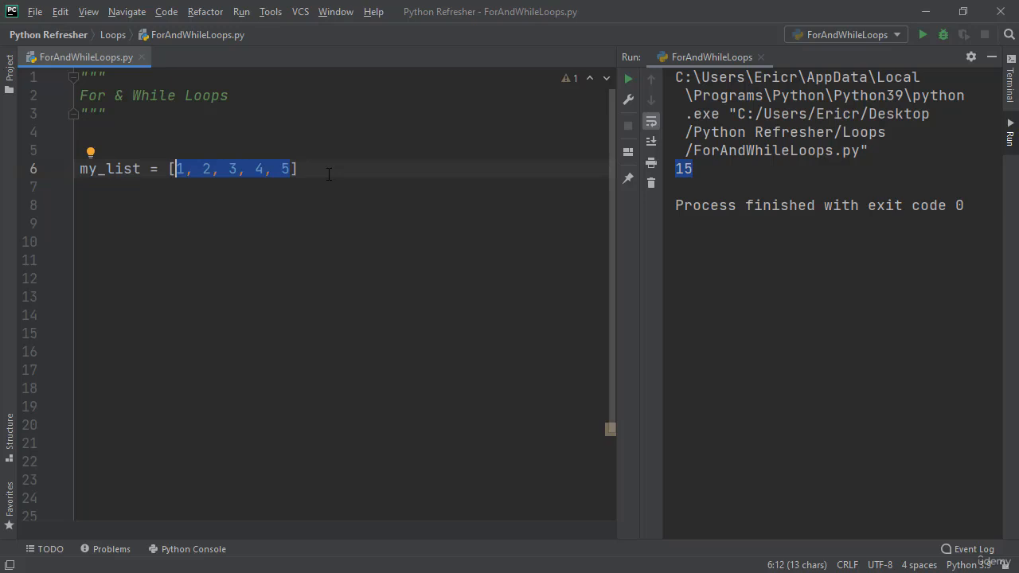
{"action": "type", "text": "\"Mon\""}
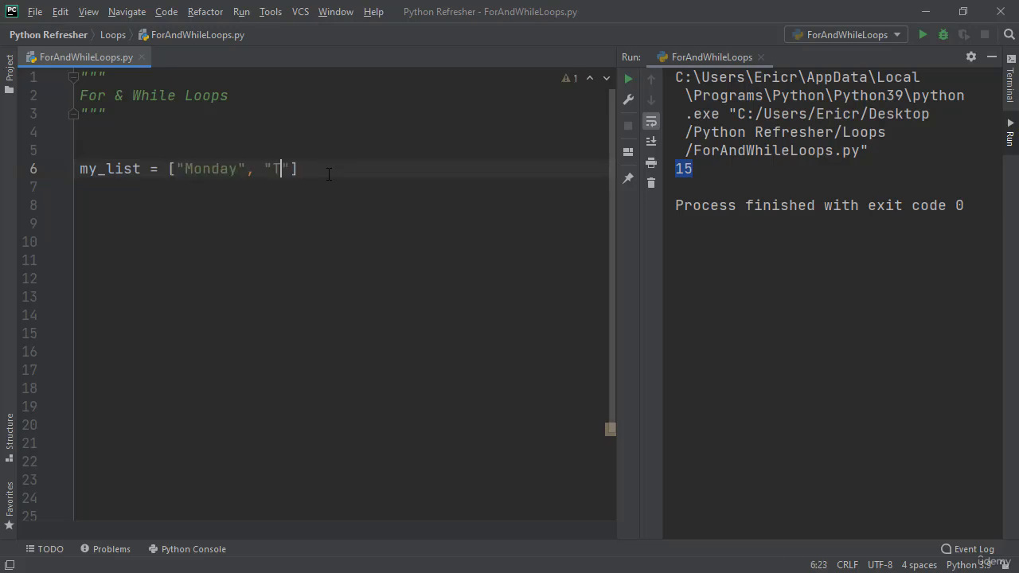
{"action": "type", "text": "uesday\","}
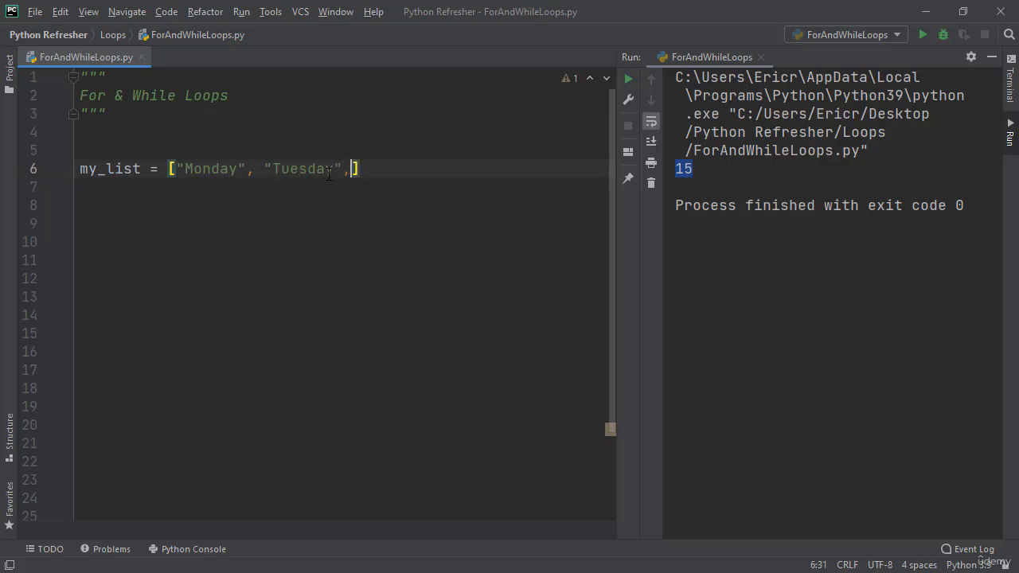
{"action": "type", "text": "\"Wedne\""}
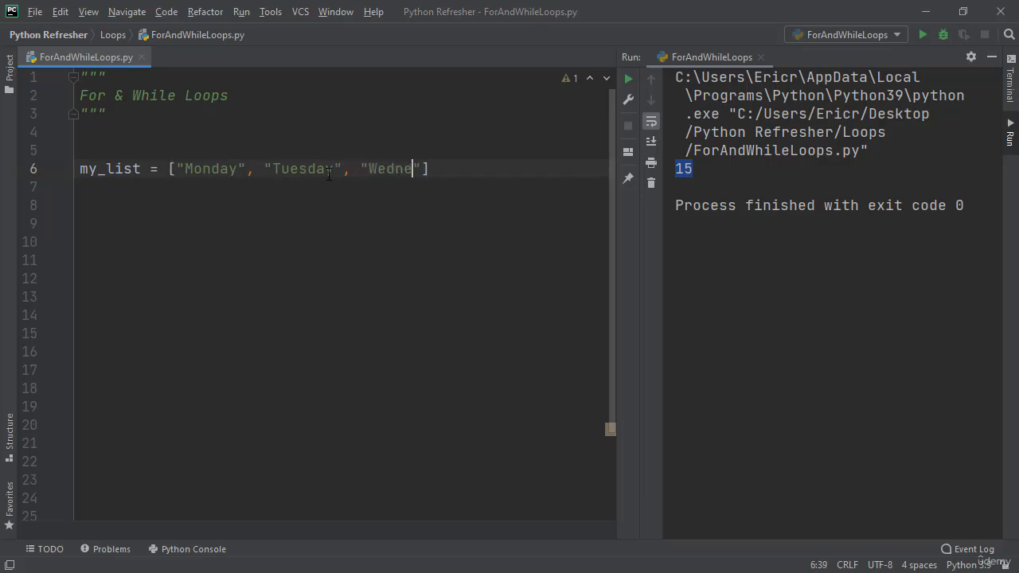
{"action": "type", "text": "sday\","}
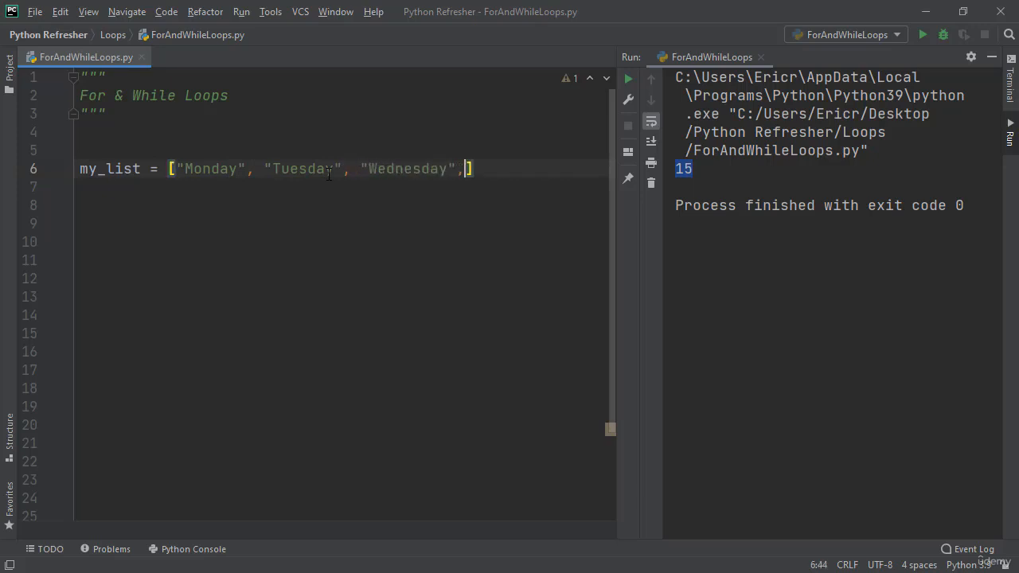
{"action": "type", "text": "\"Thursday\""}
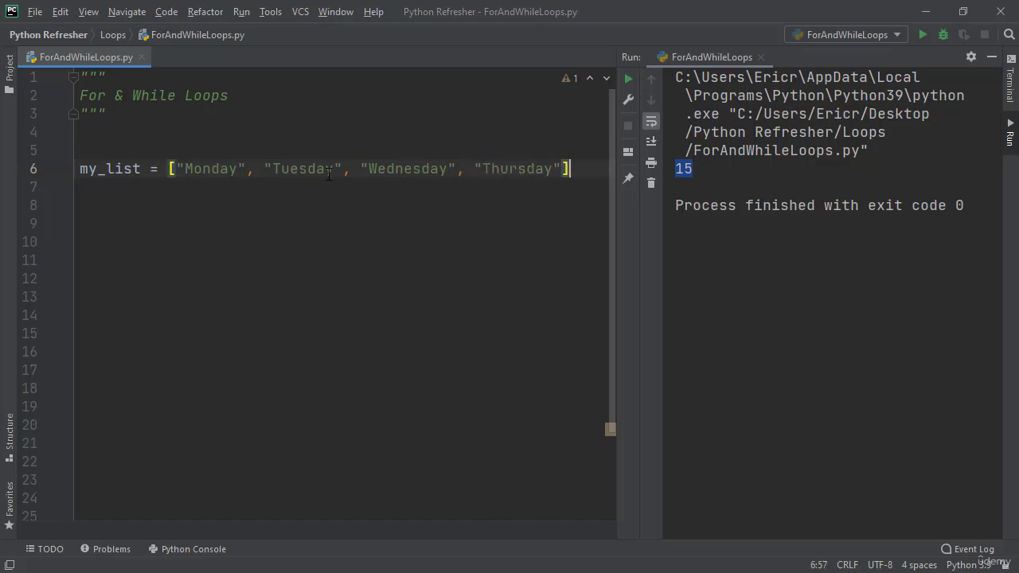
Write for x in my_list: printing f"Happy {x}!" and run it to greet each weekday.
{"action": "type", "text": "for x"}
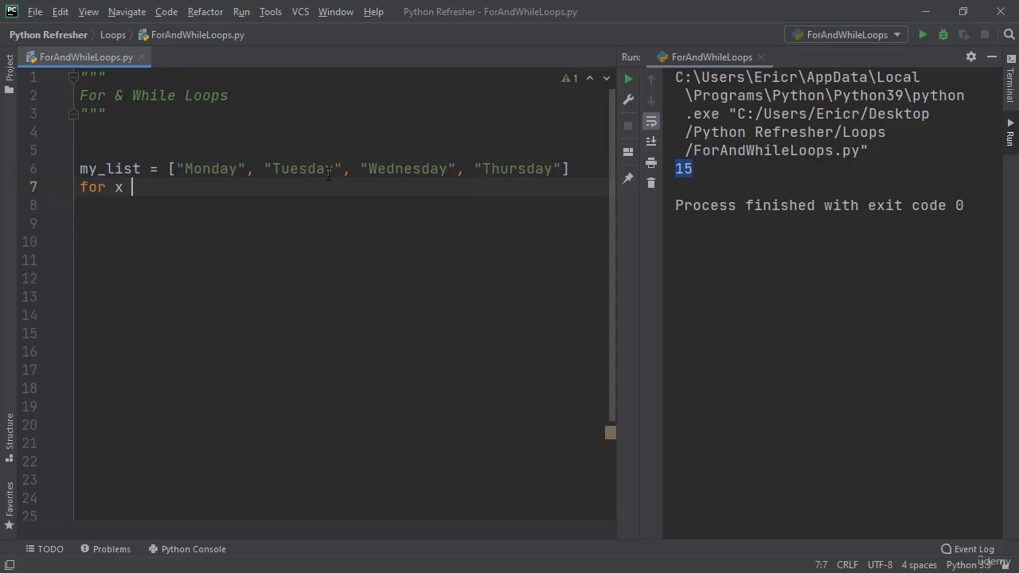
{"action": "type", "text": "in my_list"}
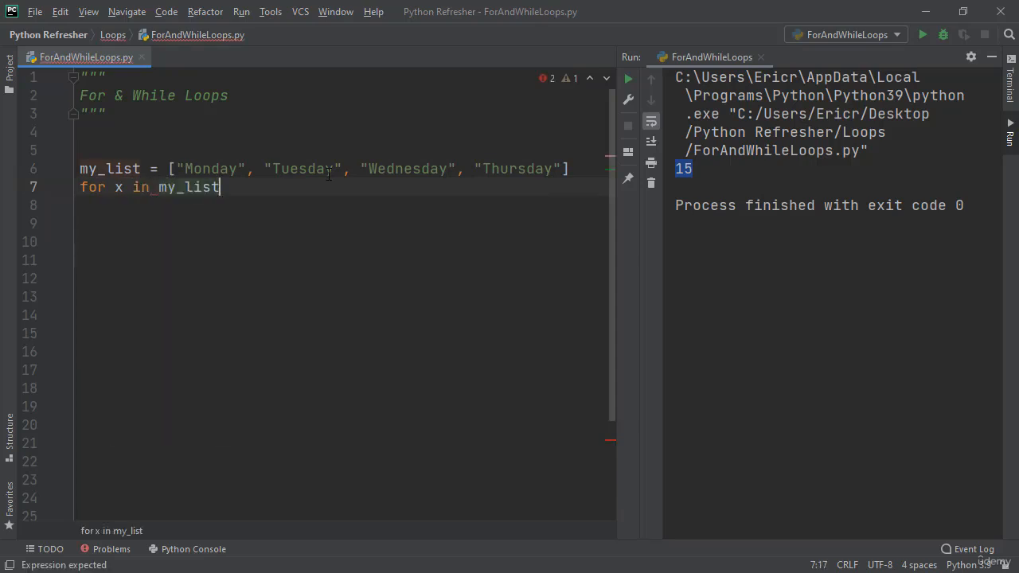
{"action": "type", "text": ":"}
{"action": "left_click", "coordinate": [345, 206]}
{"action": "type", "text": "print(f\""}
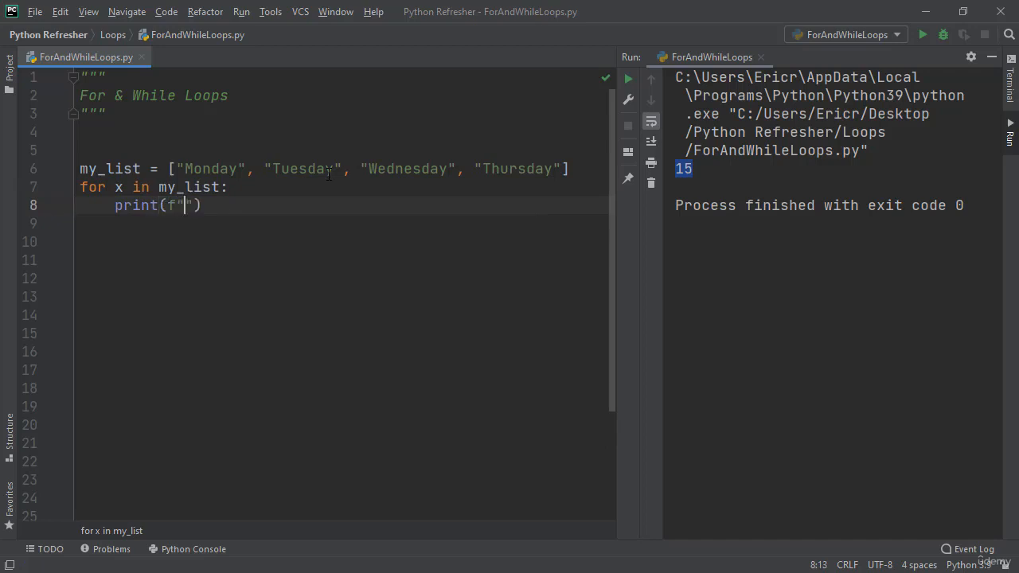
{"action": "type", "text": "H"}
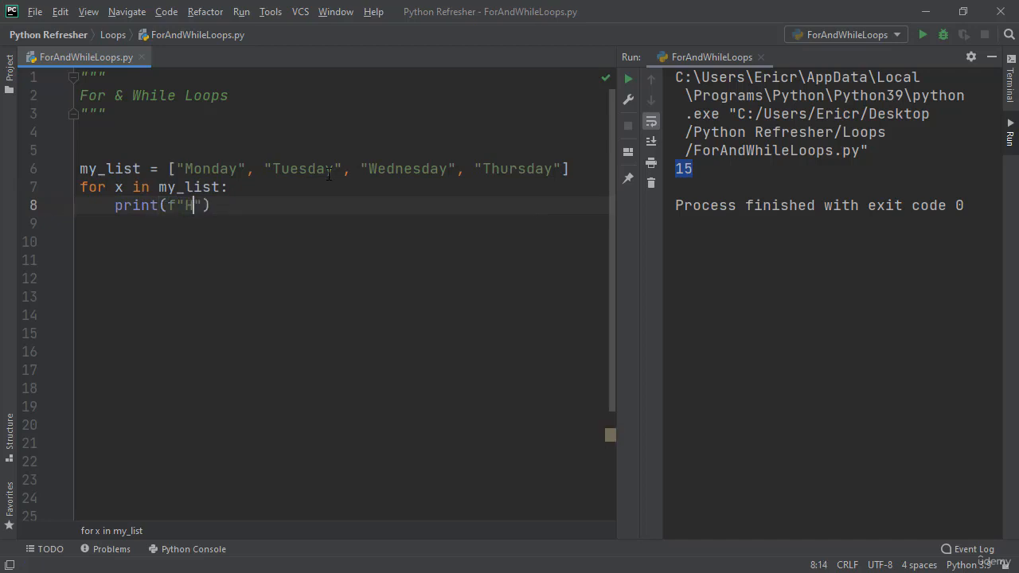
{"action": "type", "text": "appy {}"}
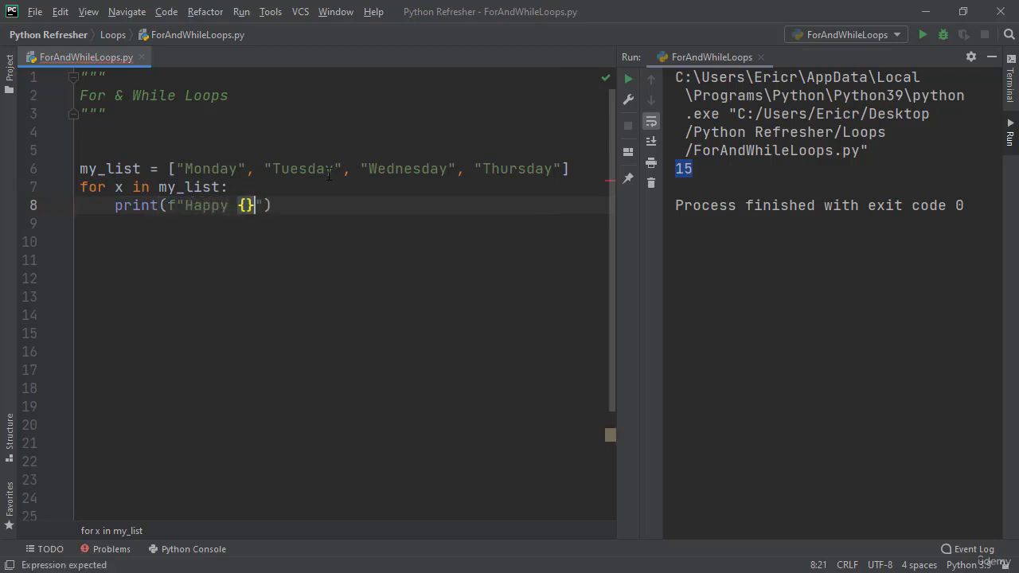
{"action": "type", "text": "x!"}
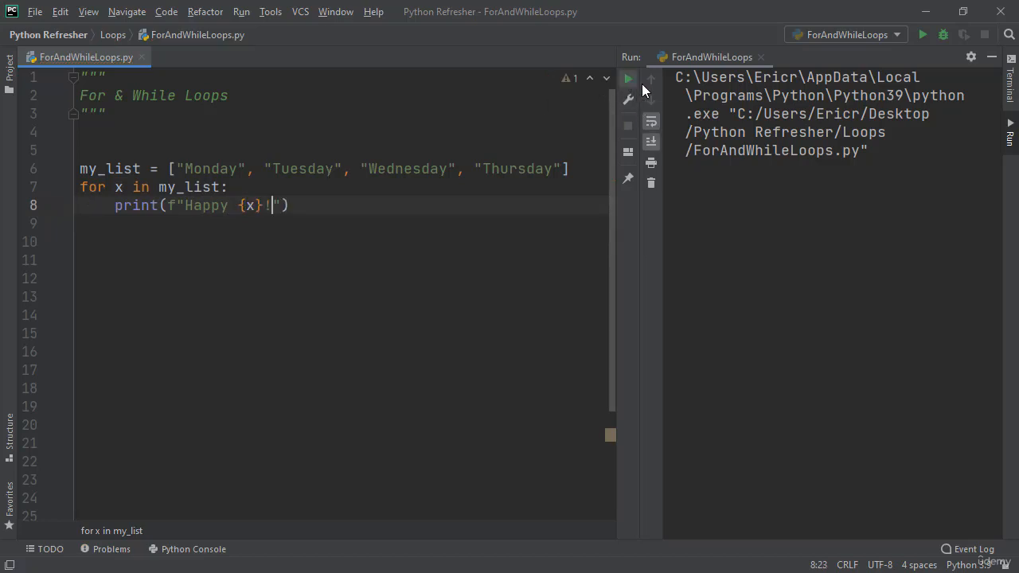
{"action": "left_click", "coordinate": [628, 78]}
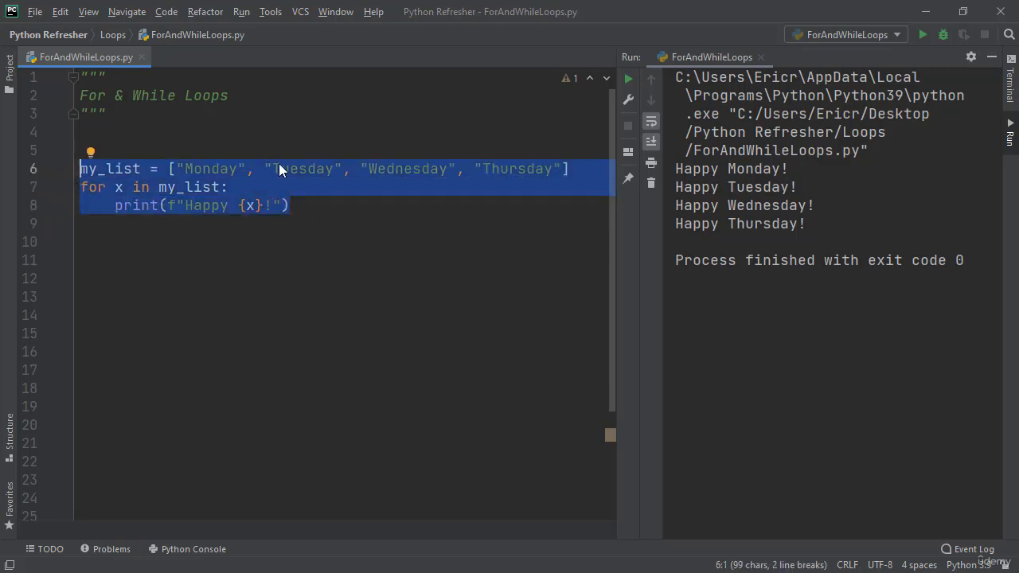
Replace the for loop with i = 0 and while i < 5: doing i += 1 and print(i).
{"action": "key", "text": "Delete"}
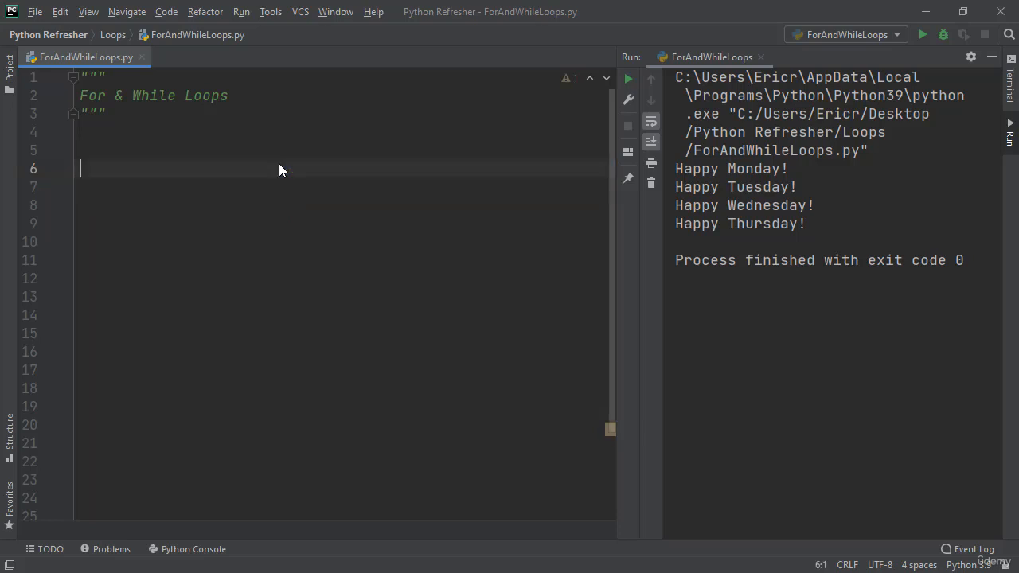
{"action": "type", "text": "i = 0"}
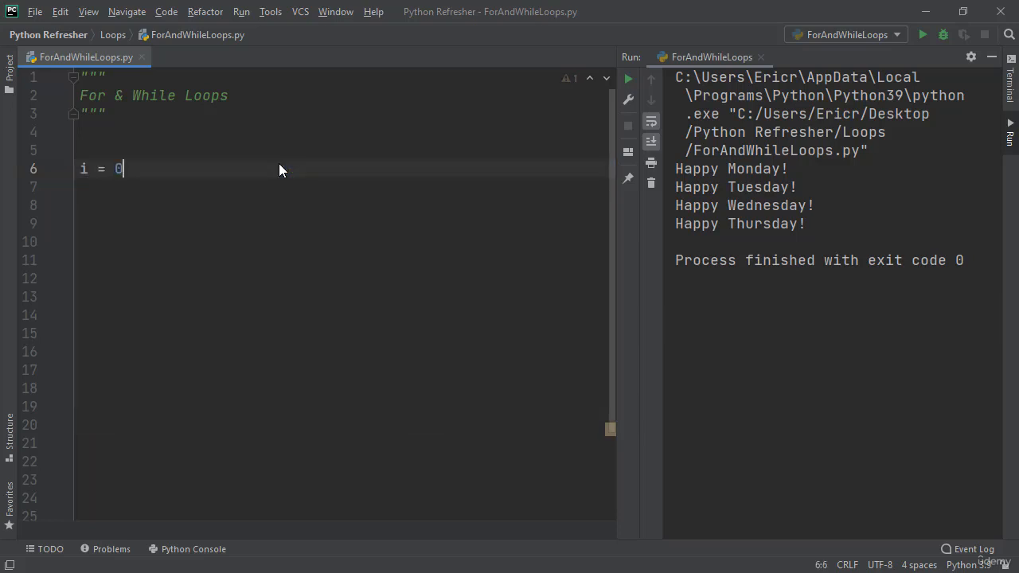
{"action": "key", "text": "enter"}
{"action": "type", "text": "while"}
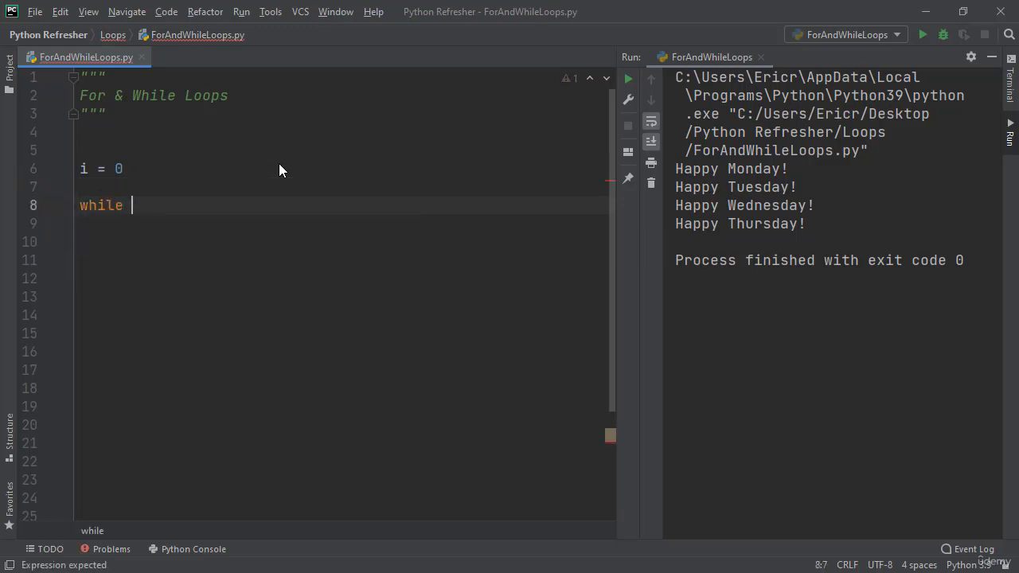
{"action": "type", "text": "i < 5:"}
{"action": "left_click", "coordinate": [343, 223]}
{"action": "type", "text": "i +="}
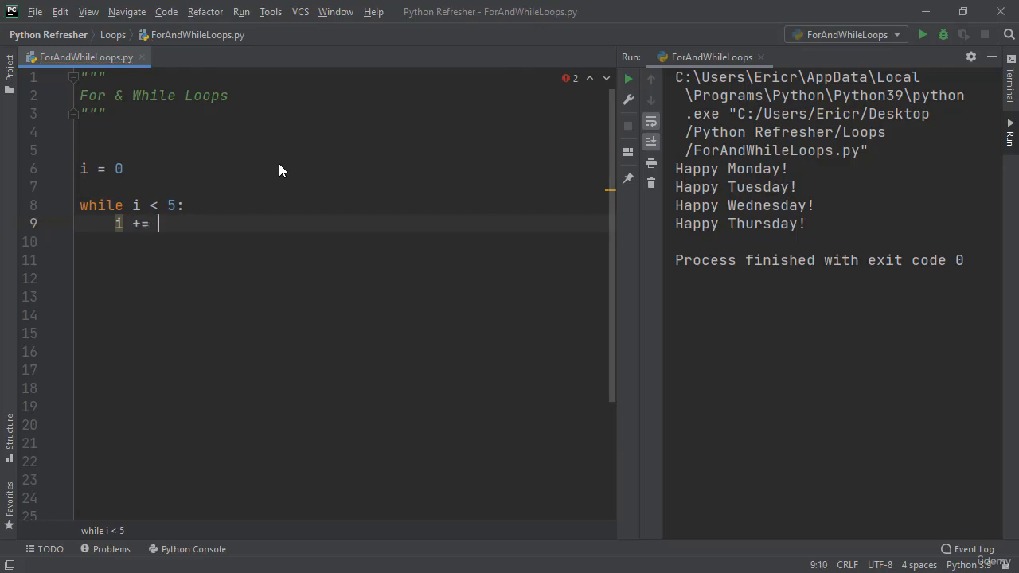
{"action": "type", "text": "1"}
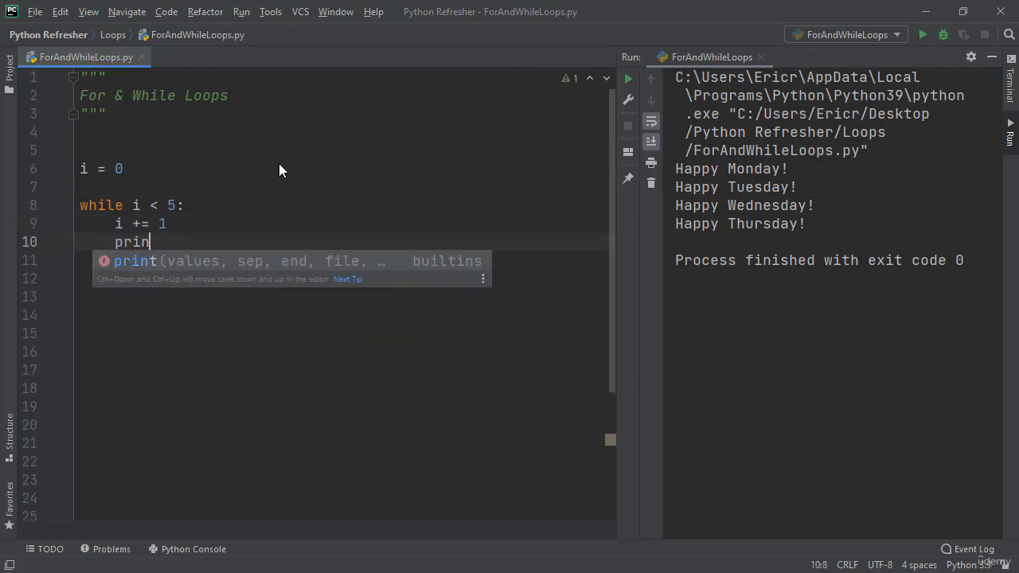
{"action": "type", "text": "t(i)"}
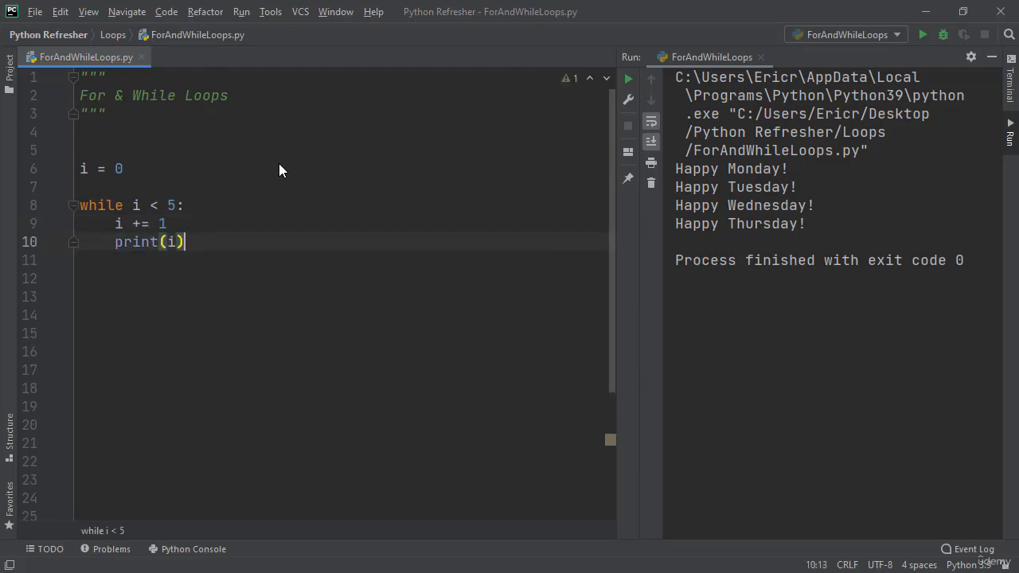
{"action": "mouse_move", "coordinate": [352, 254]}
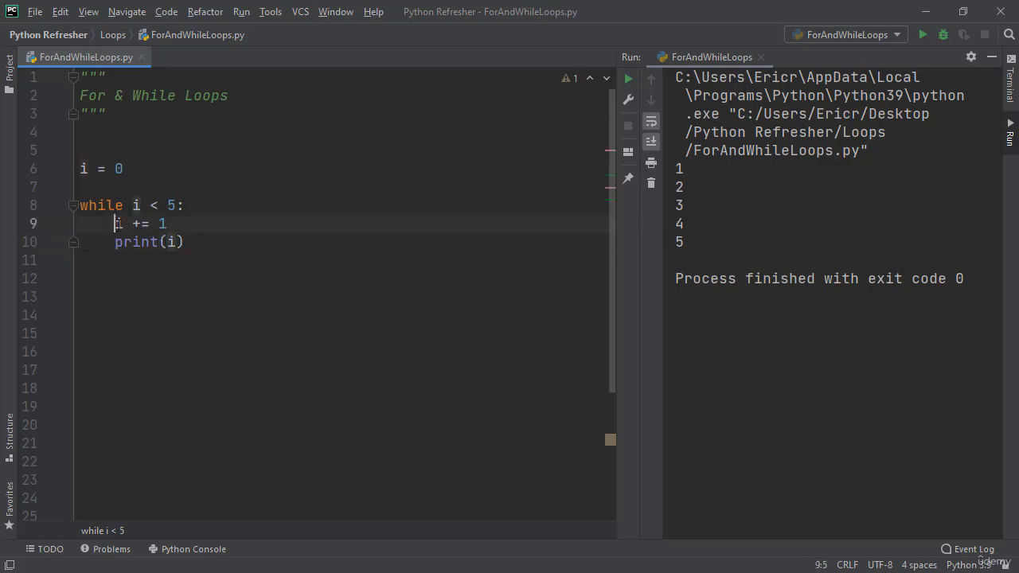
{"action": "left_click_drag", "start_coordinate": [116, 223], "coordinate": [166, 223]}
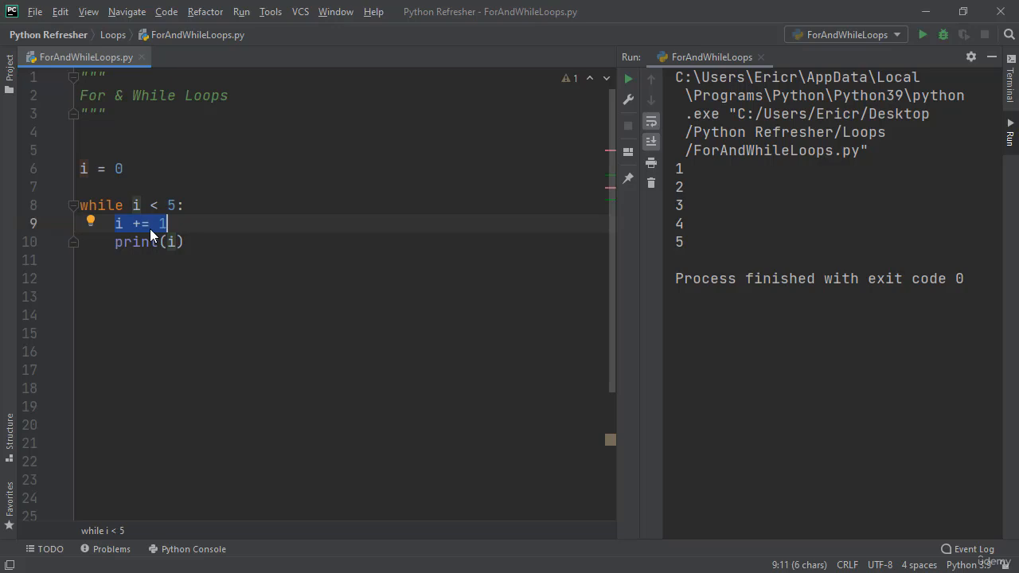
{"action": "left_click", "coordinate": [185, 242]}
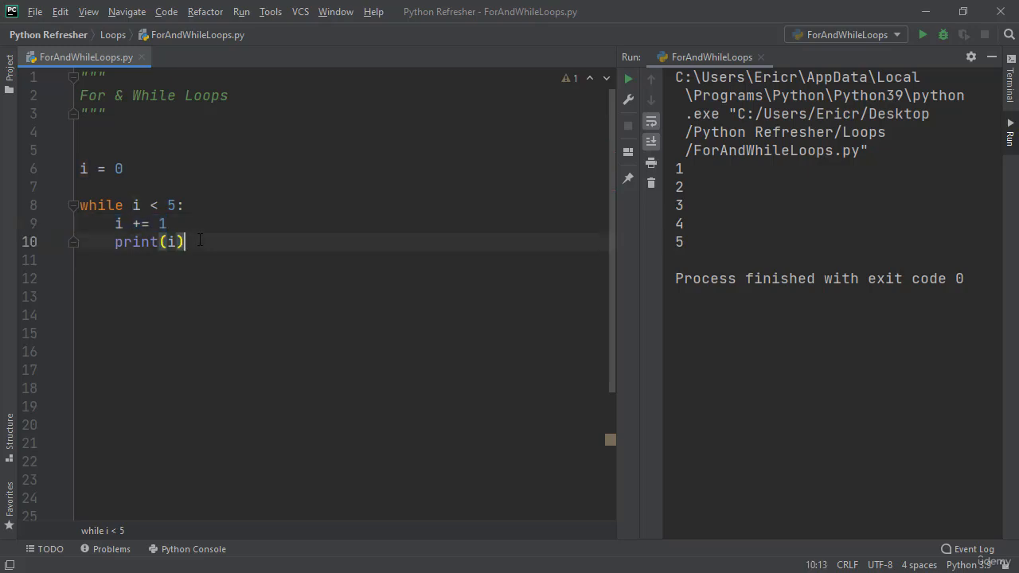
{"action": "mouse_move", "coordinate": [177, 242]}
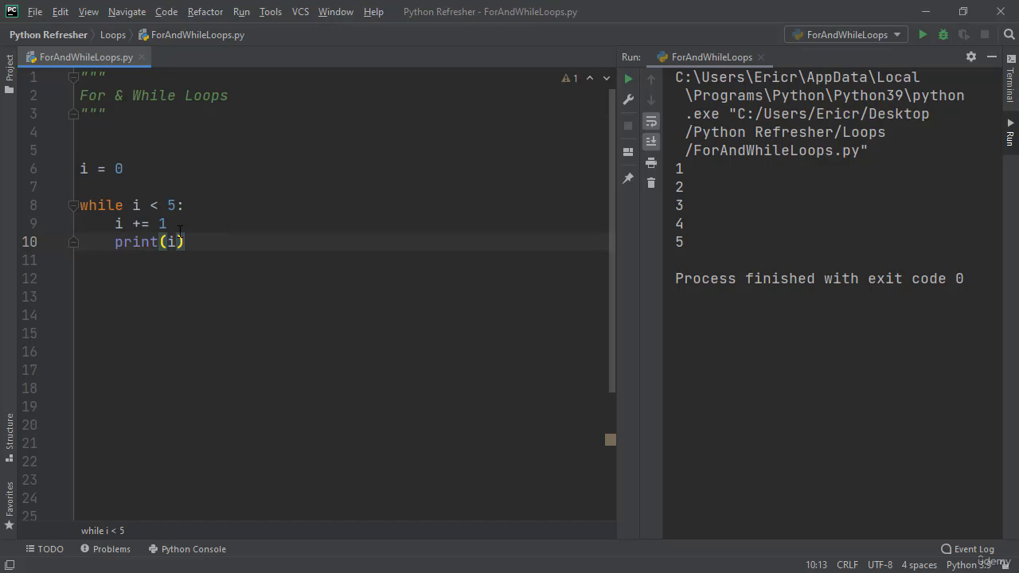
{"action": "mouse_move", "coordinate": [212, 224]}
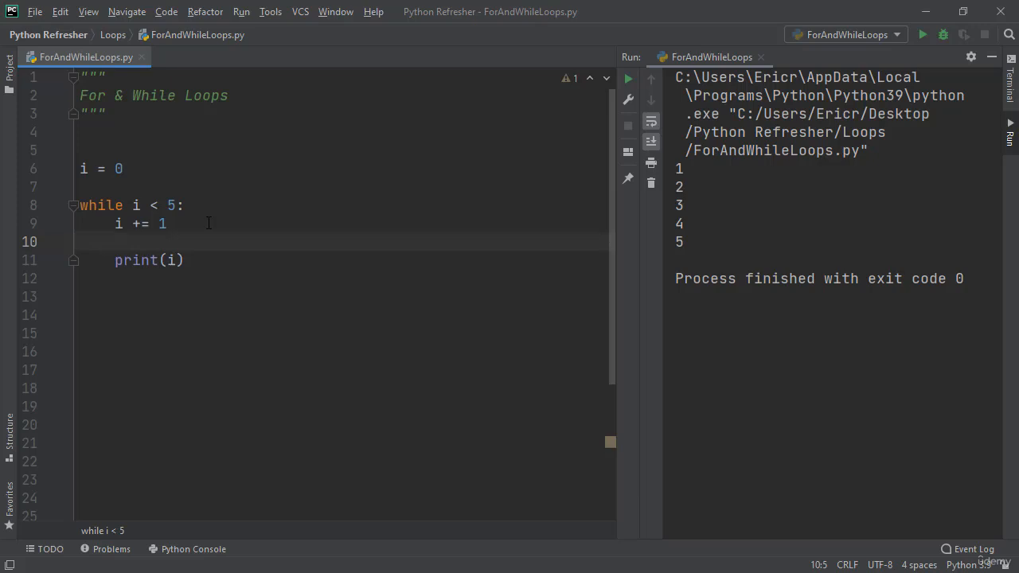
Insert if i == 3: with continue above print(i) so the loop skips 3.
{"action": "type", "text": "i"}
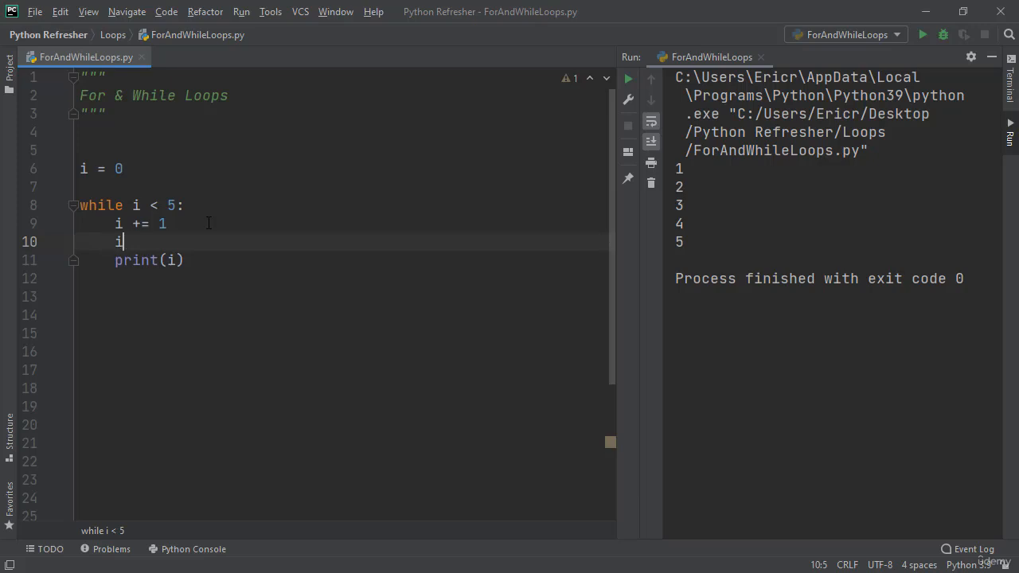
{"action": "type", "text": "f i == 3:"}
{"action": "type", "text": "continue"}
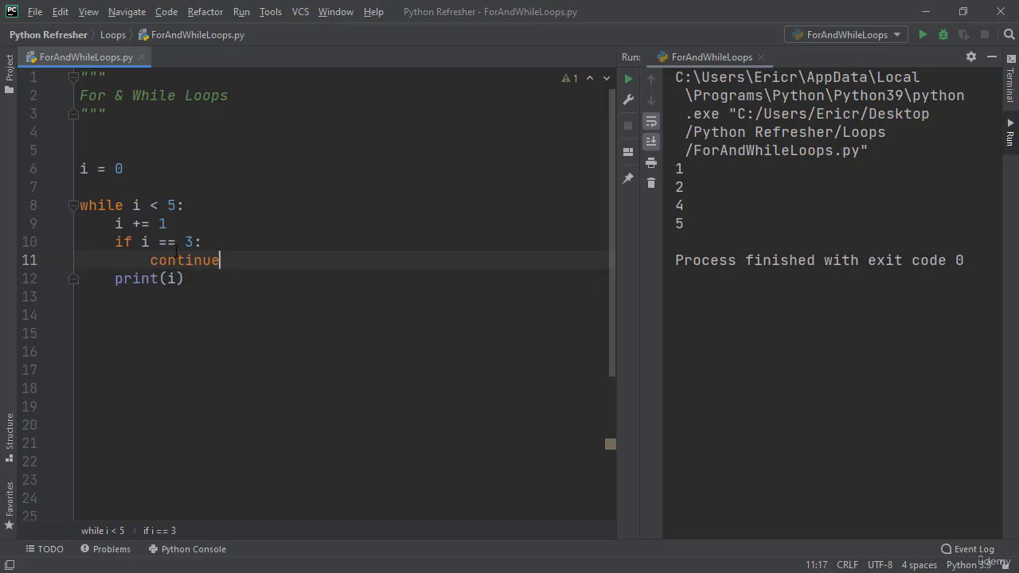
{"action": "mouse_move", "coordinate": [184, 261]}
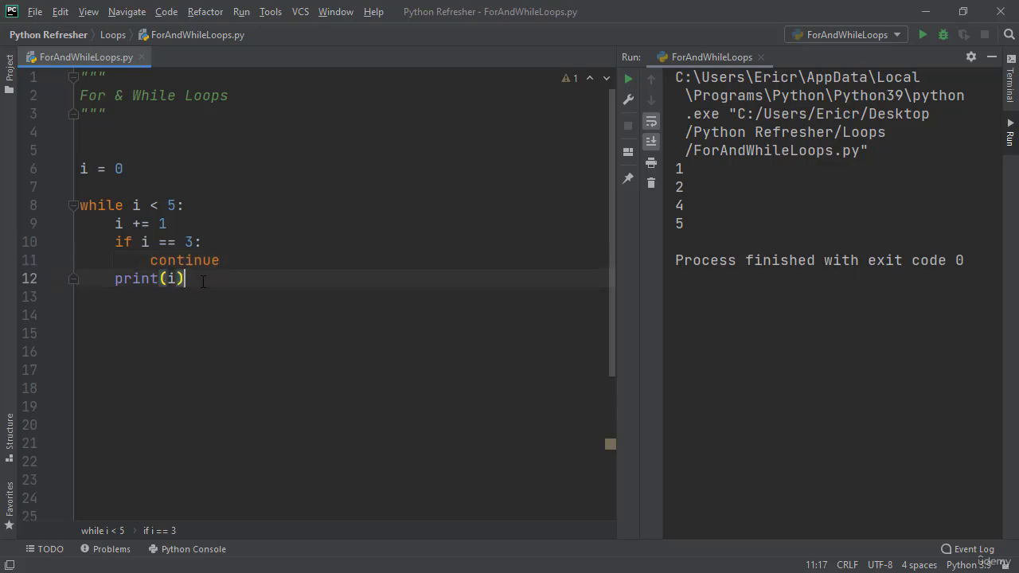
Add an else clause to the while loop printing "i is now larger or equal to 5".
{"action": "key", "text": "enter"}
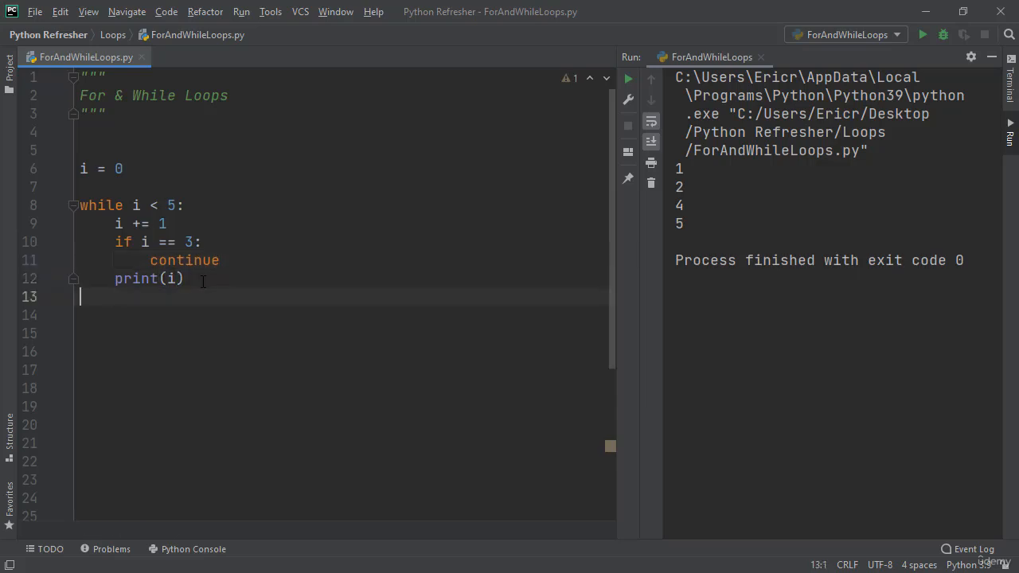
{"action": "type", "text": "else:"}
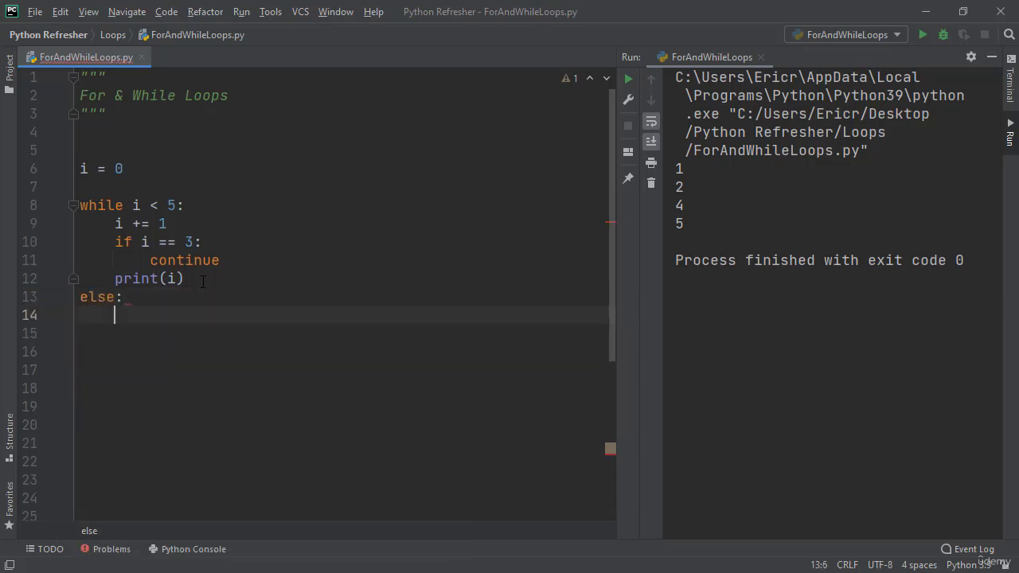
{"action": "type", "text": "print("}
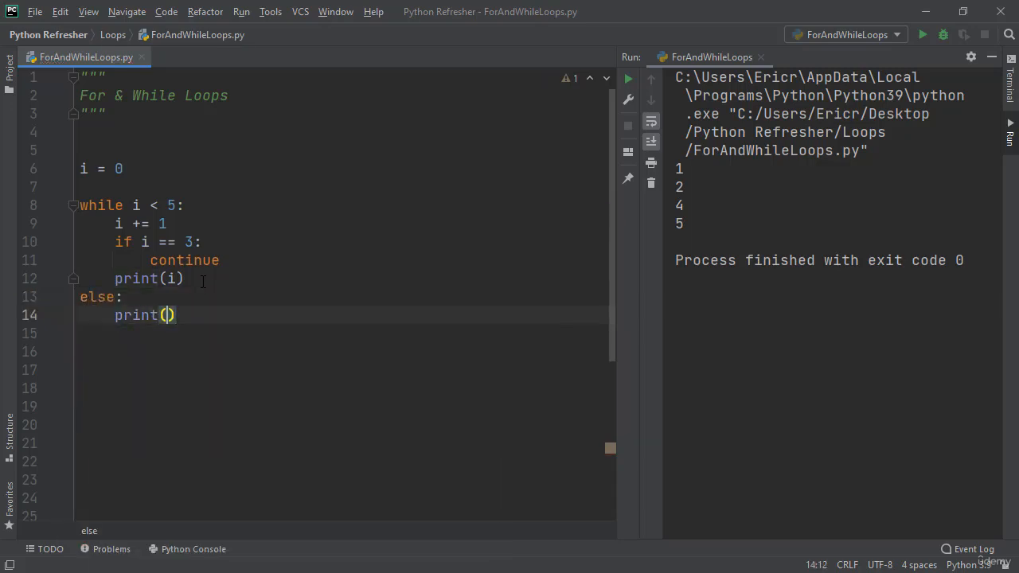
{"action": "type", "text": "\"i is \""}
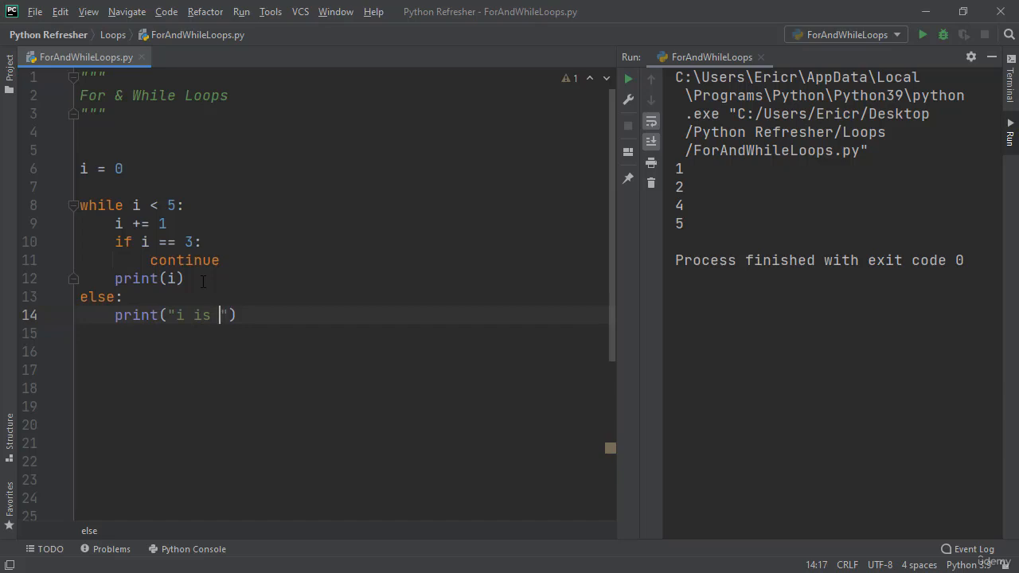
{"action": "type", "text": "now larger or e"}
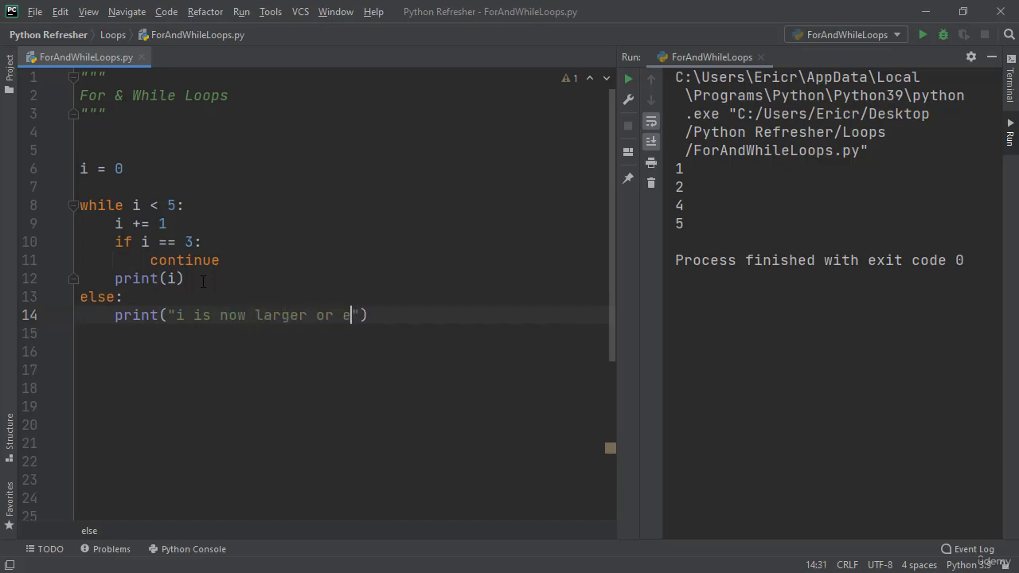
{"action": "type", "text": "qual to 5"}
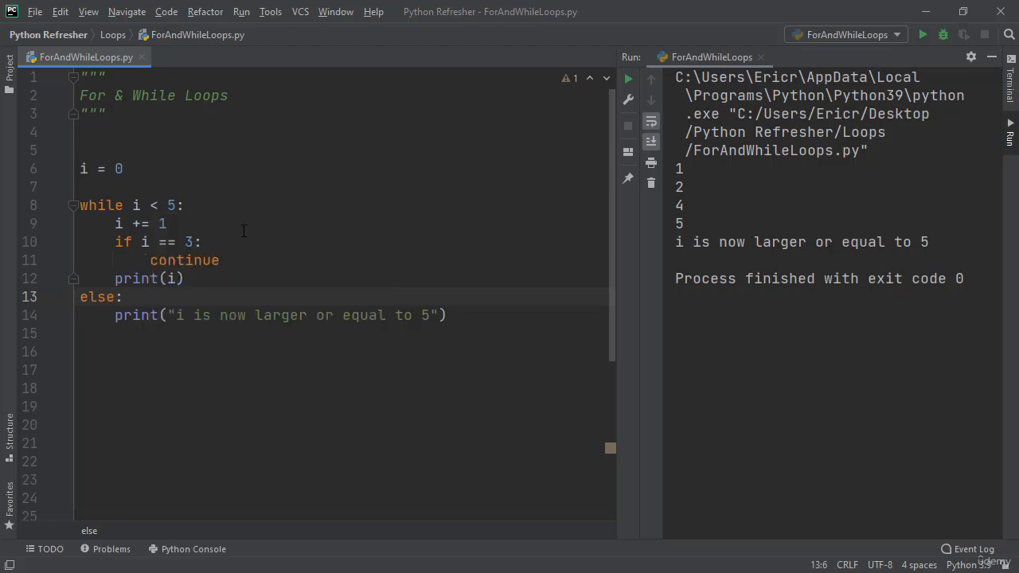
{"action": "mouse_move", "coordinate": [226, 261]}
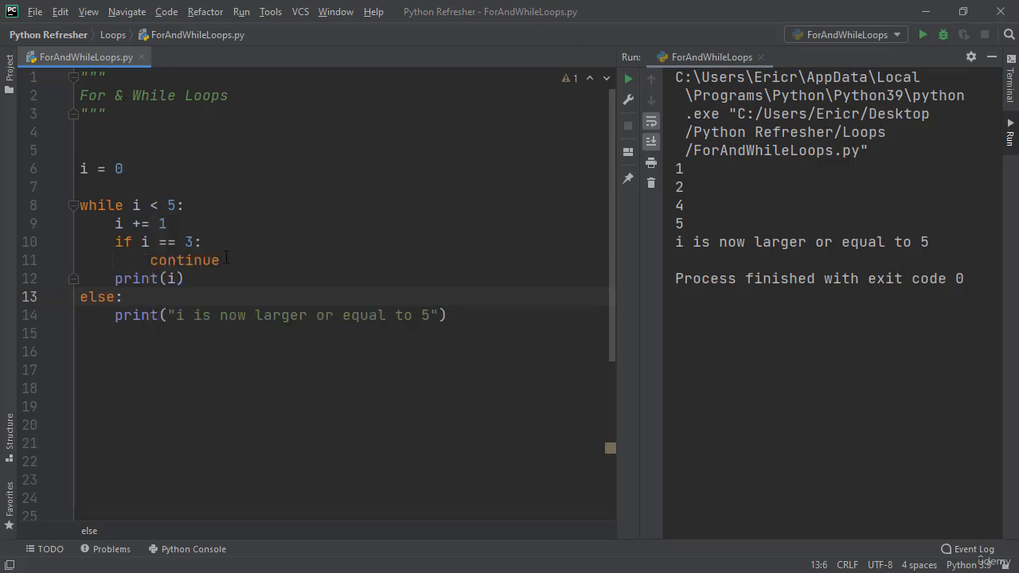
Add an 'if i == 4: break' check at the end of the while loop body.
{"action": "type", "text": "if"}
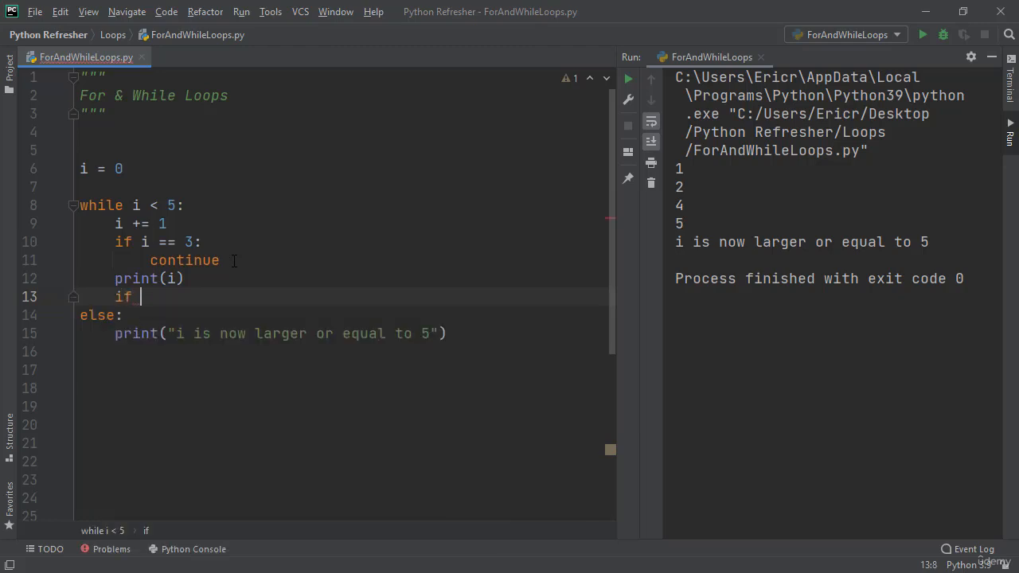
{"action": "type", "text": "i ==4"}
{"action": "type", "text": "b"}
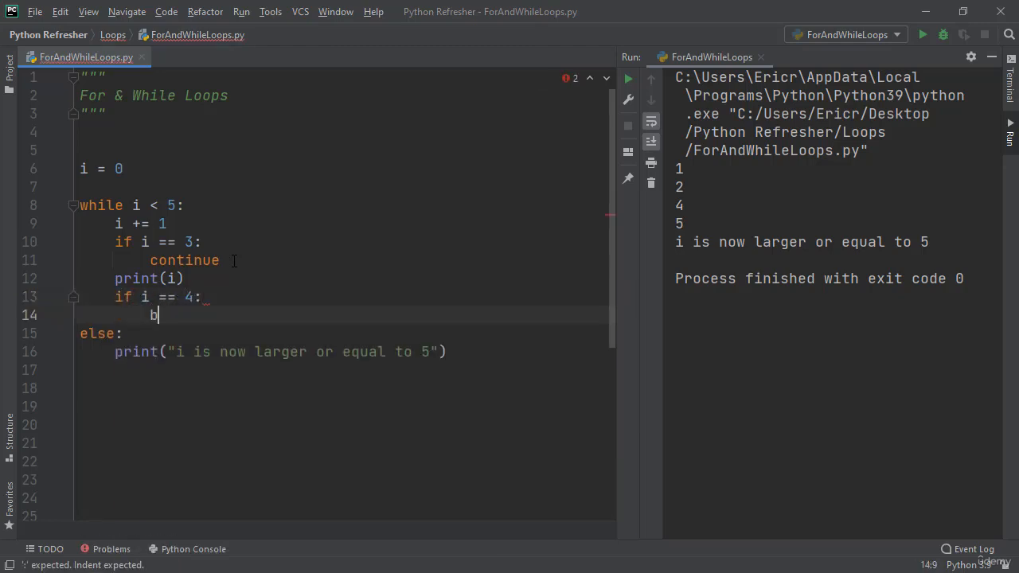
{"action": "type", "text": "reak"}
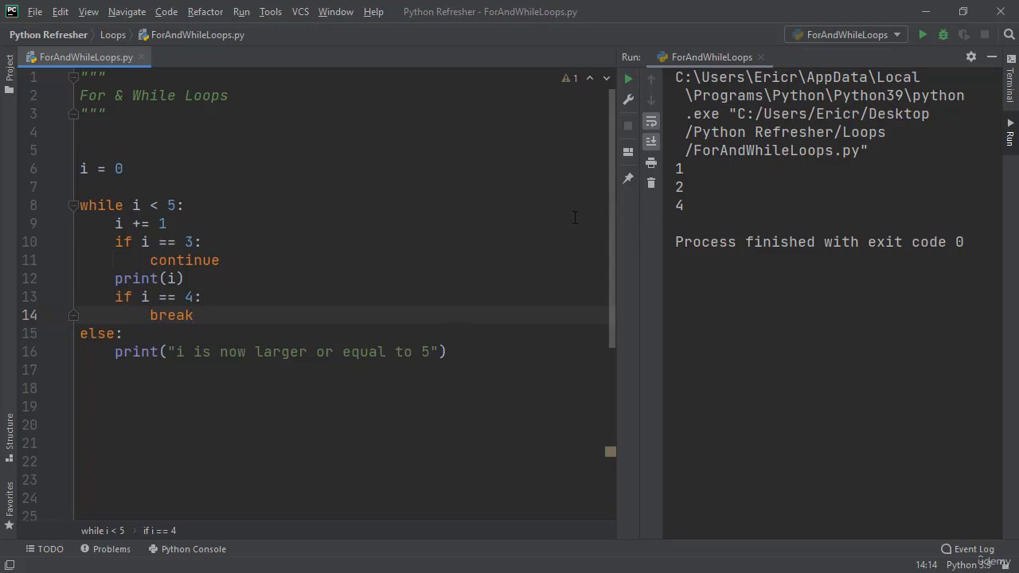
{"action": "mouse_move", "coordinate": [172, 315]}
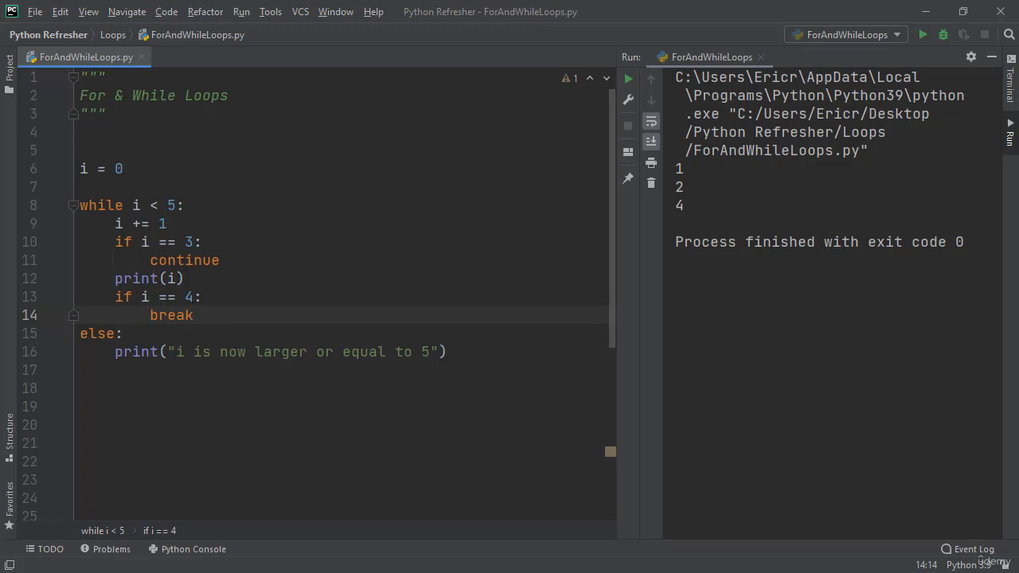
{"action": "mouse_move", "coordinate": [471, 309]}
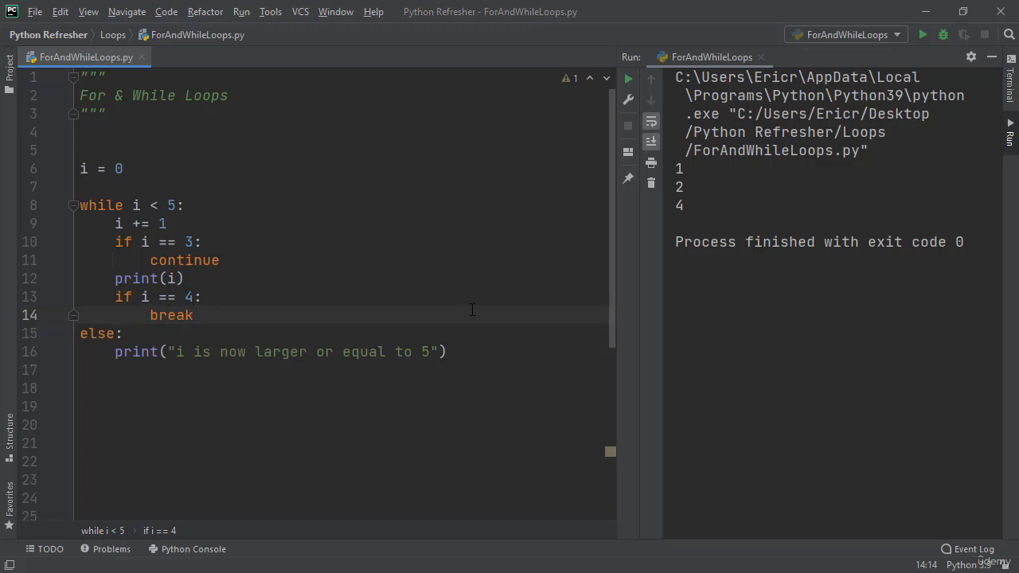